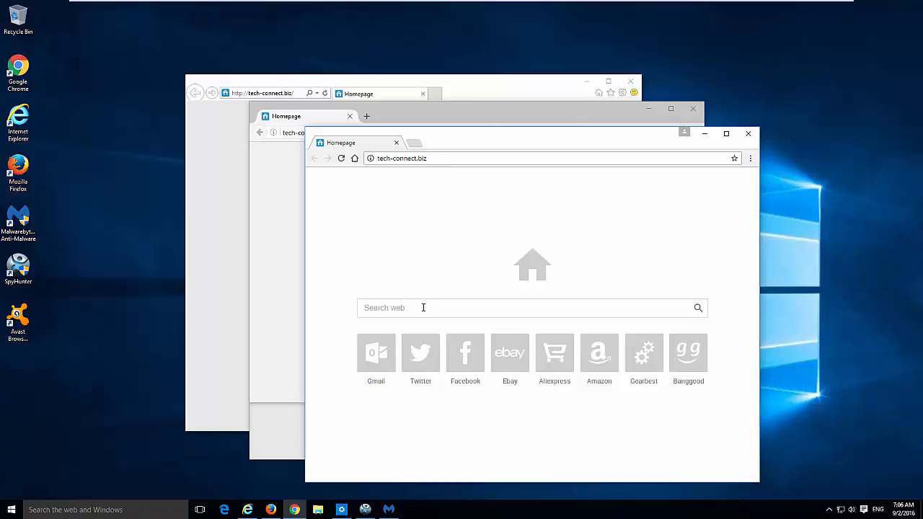
mouse_move(424, 233)
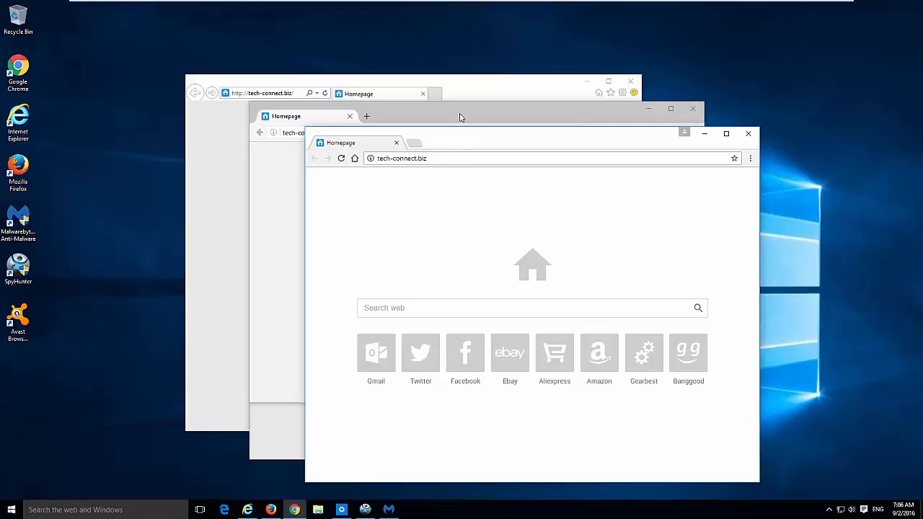
mouse_move(456, 117)
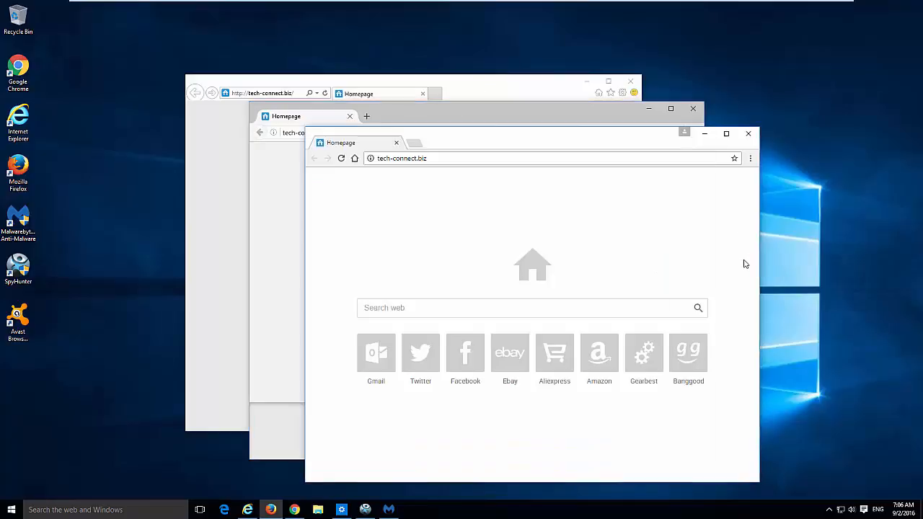
mouse_move(461, 224)
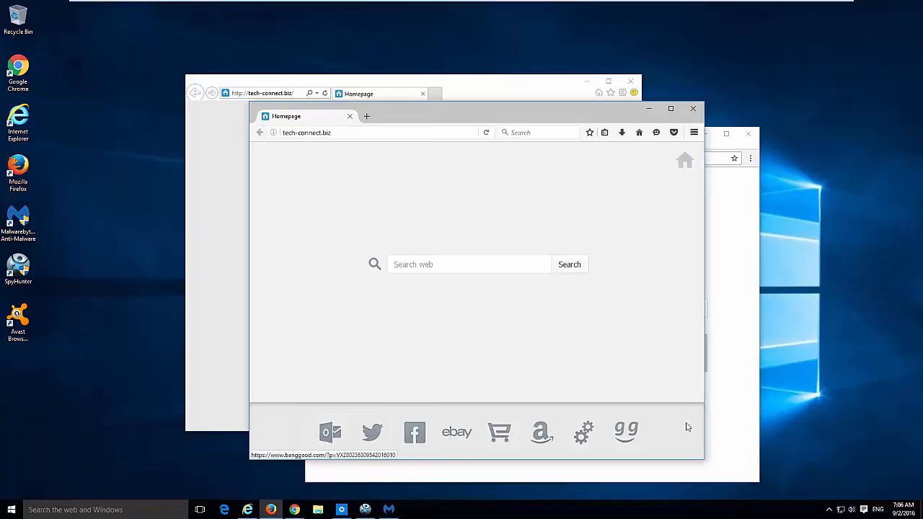
mouse_move(460, 53)
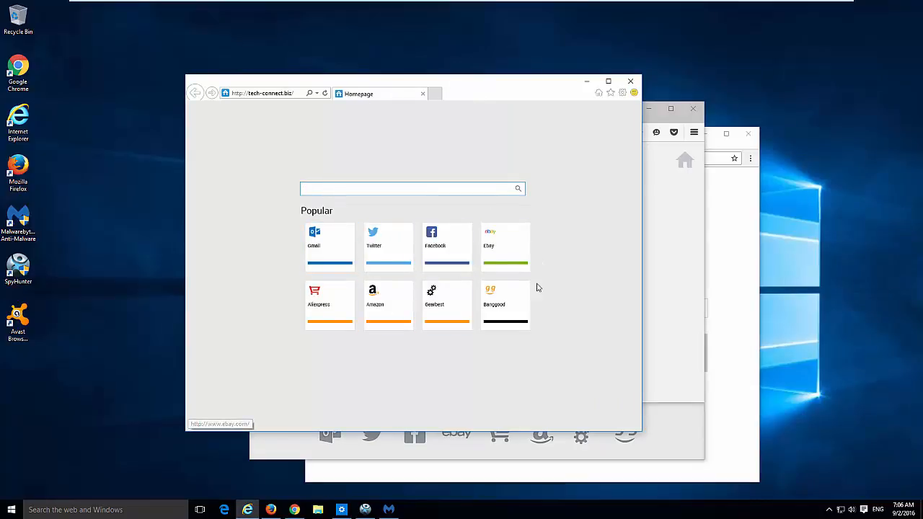
mouse_move(215, 99)
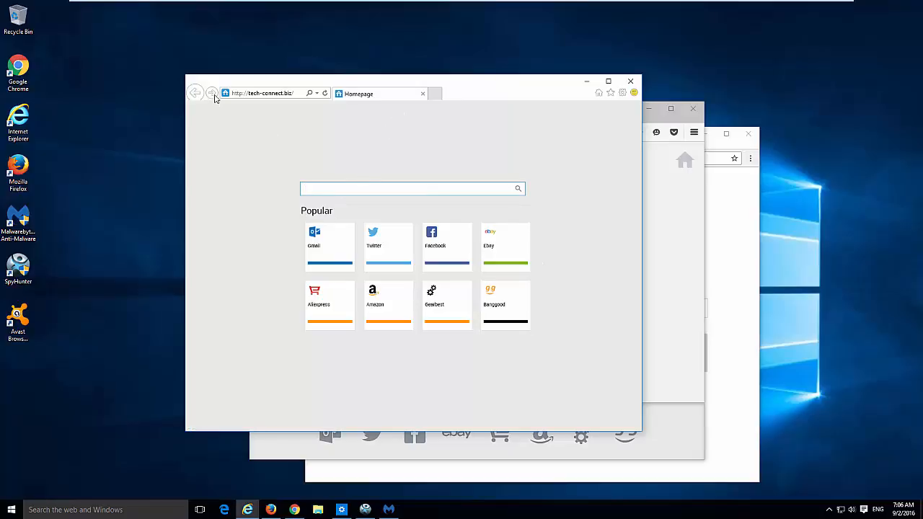
Focus the search box on Internet Explorer's hijacked tech-connect.biz start page
click(410, 188)
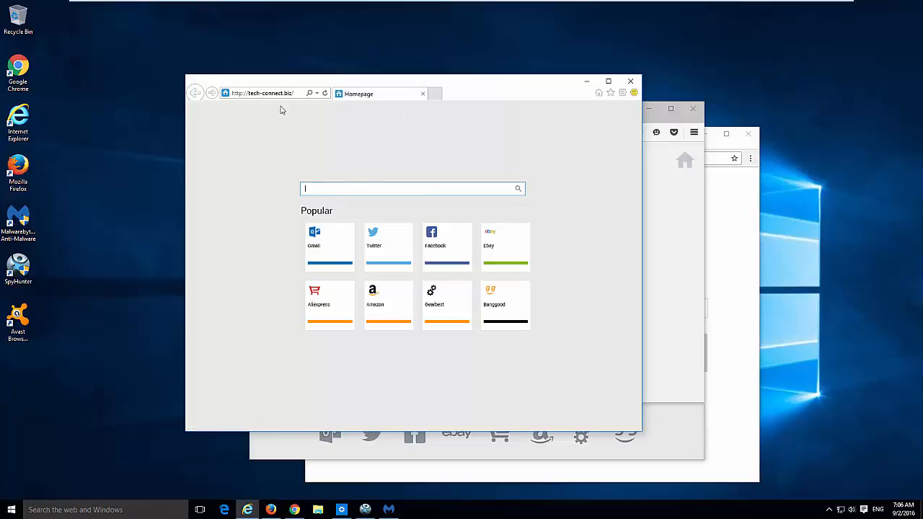
mouse_move(330, 245)
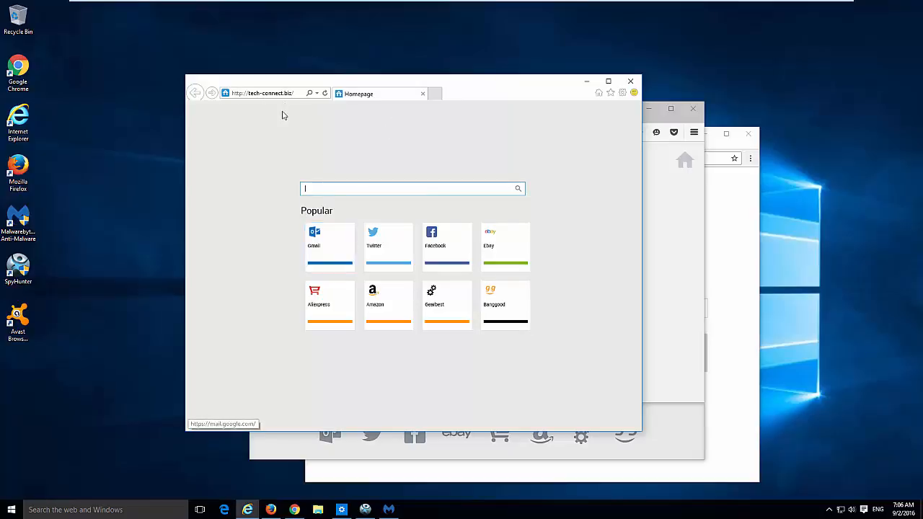
mouse_move(294, 113)
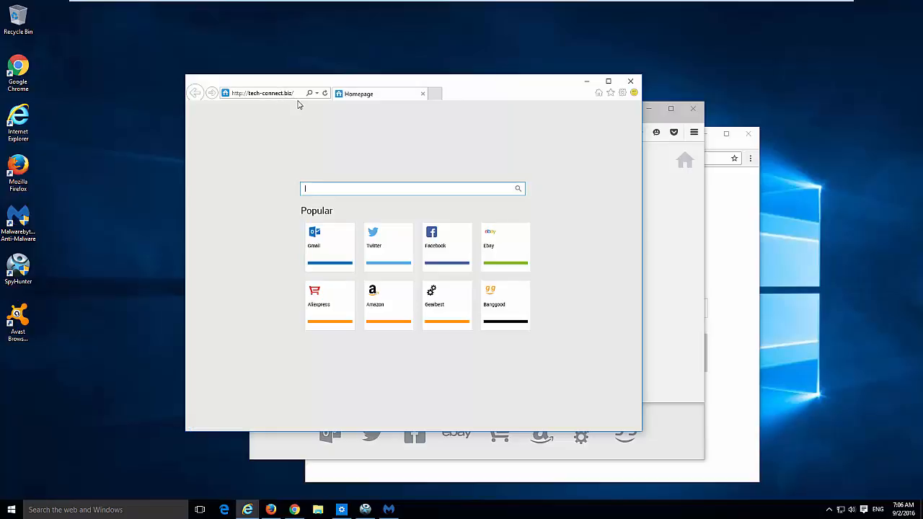
mouse_move(566, 117)
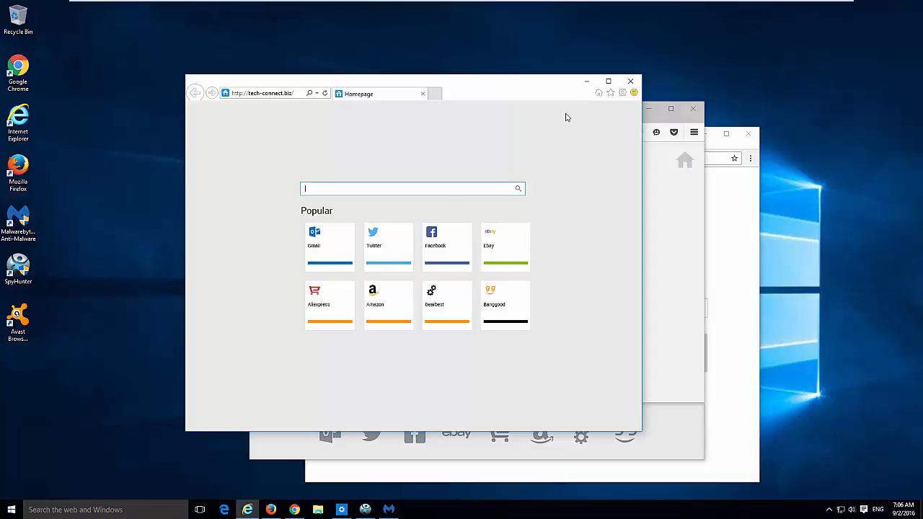
mouse_move(543, 178)
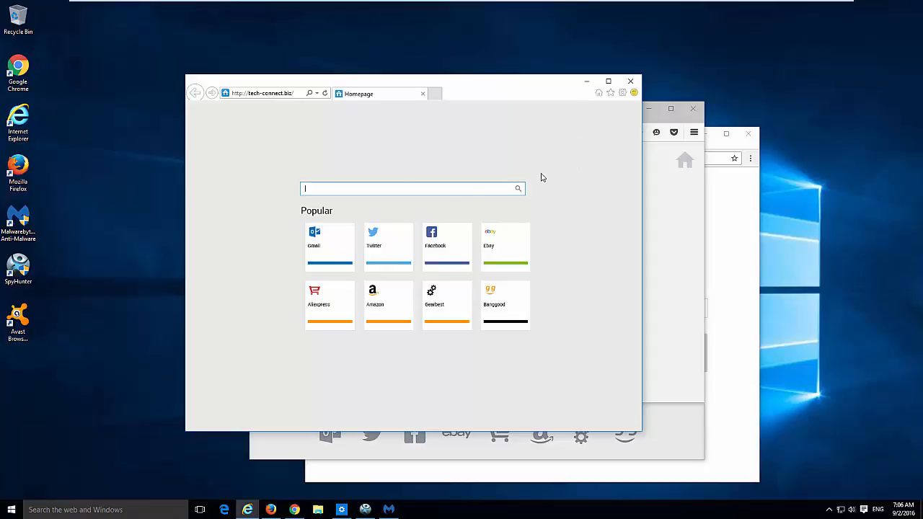
mouse_move(683, 270)
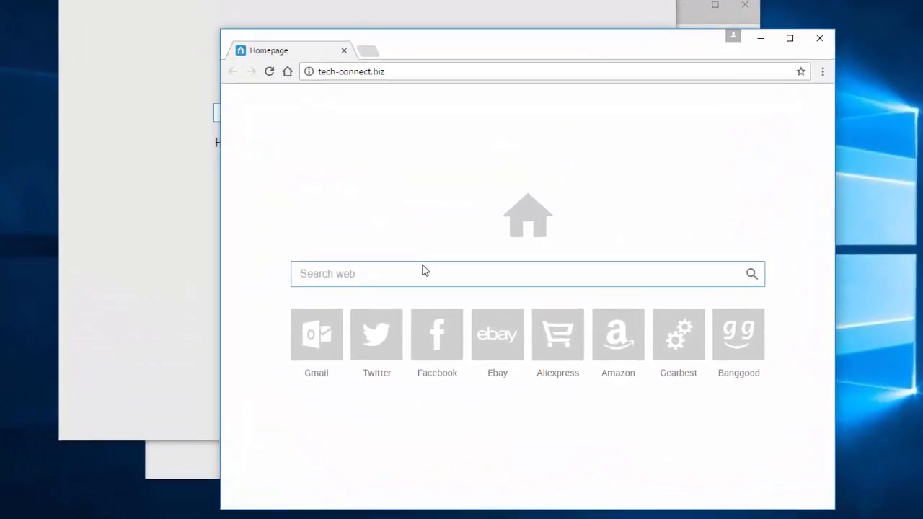
Search '123' from Chrome's hijacked page, review the Plus! Network results, then close that tab
text(123)
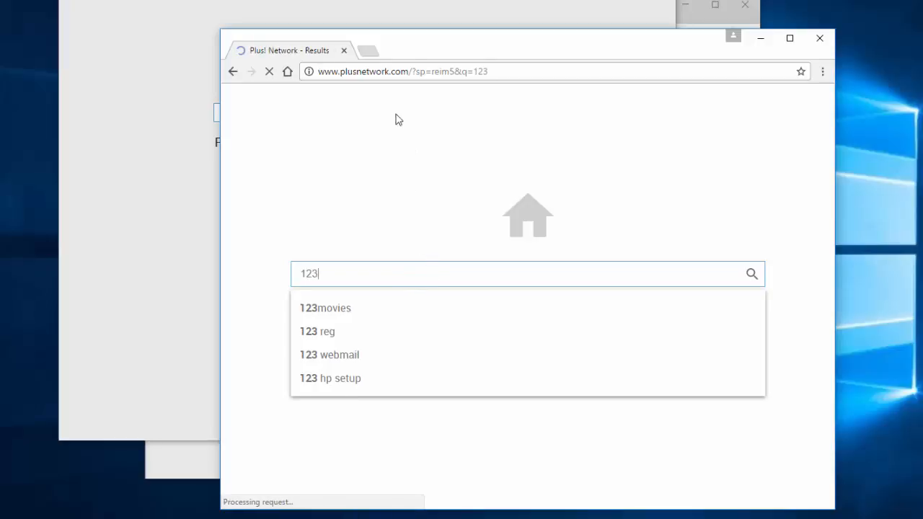
mouse_move(468, 95)
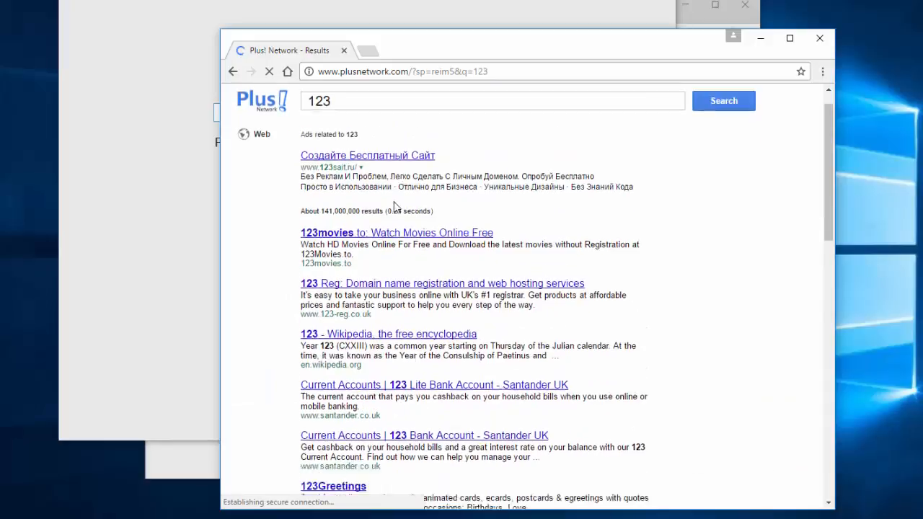
scroll(down, 3)
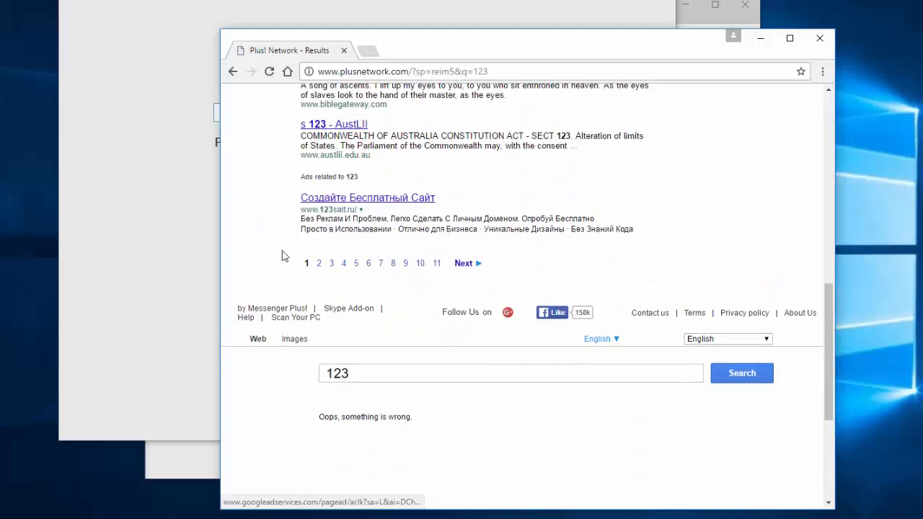
mouse_move(323, 303)
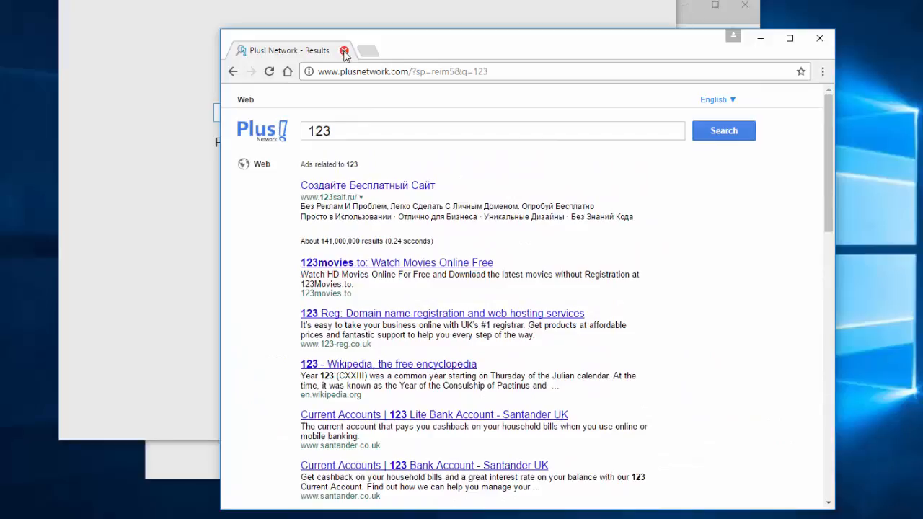
click(344, 50)
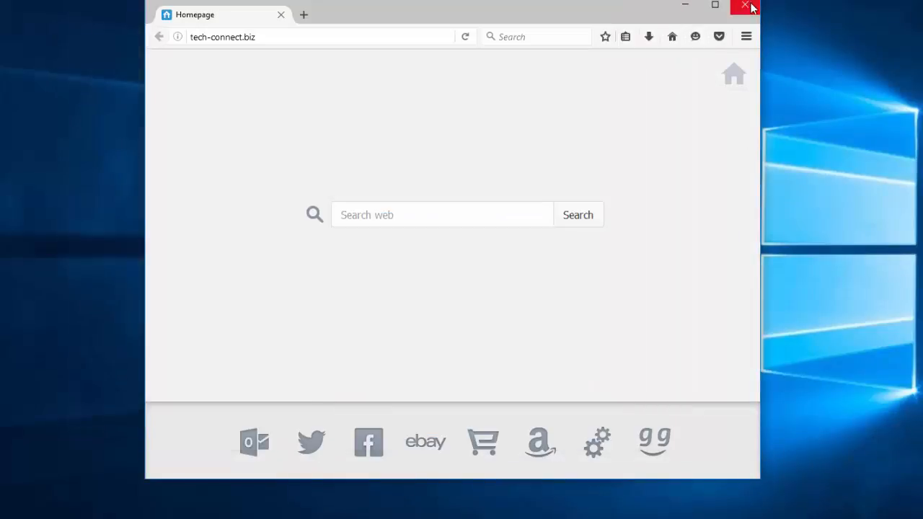
Close the Firefox window and bring up the Start button's power-user menu
click(745, 6)
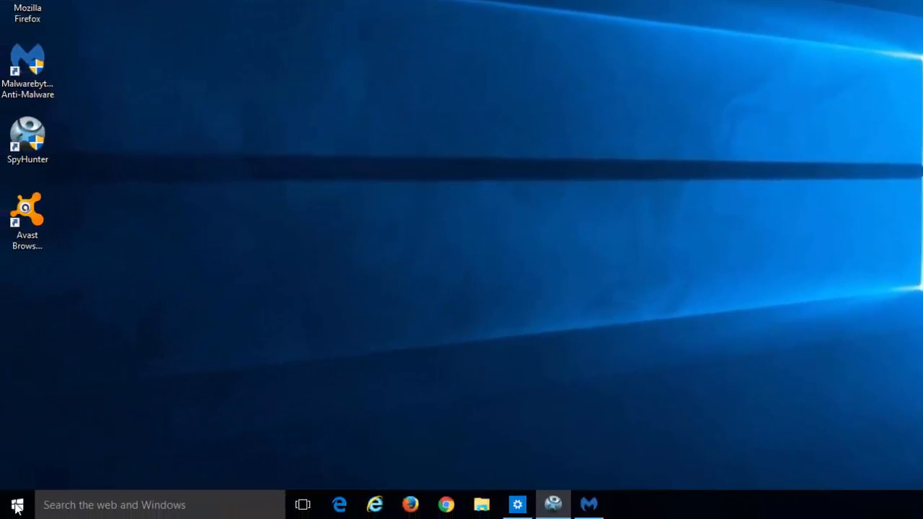
click(16, 504)
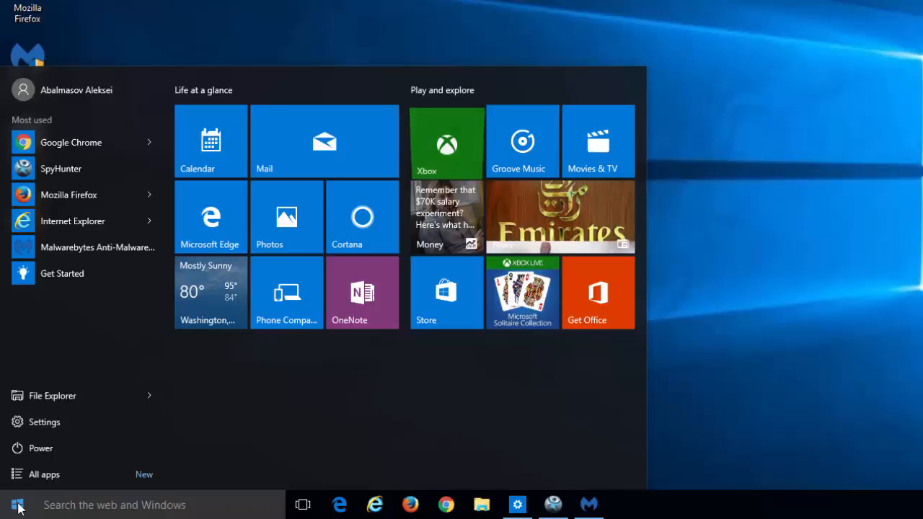
click(17, 505)
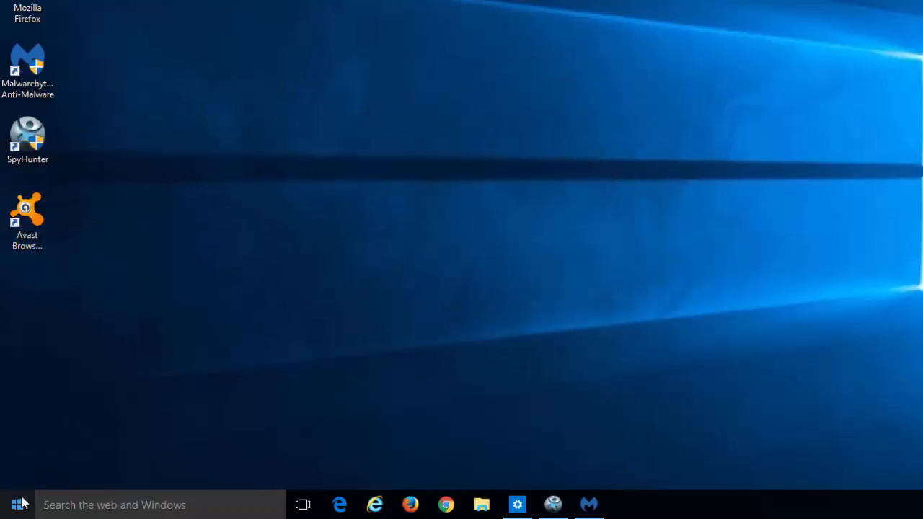
right_click(12, 503)
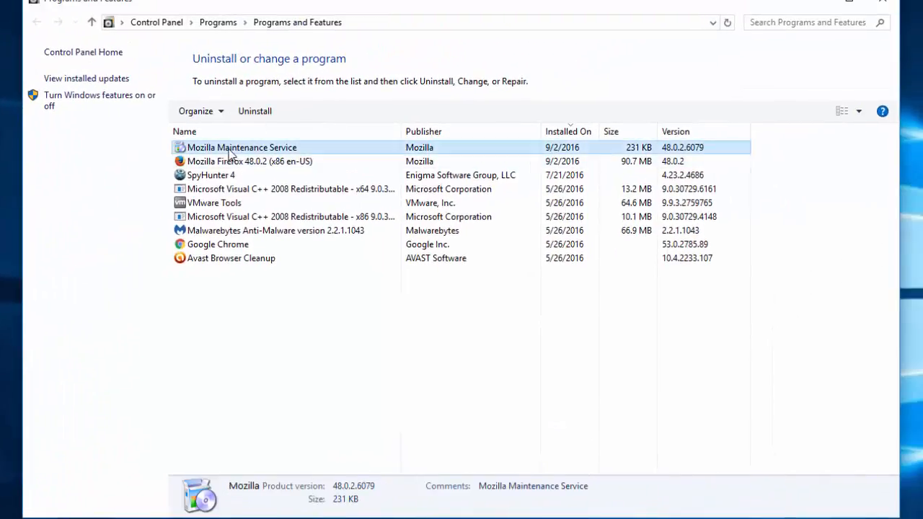
Select Malwarebytes Anti-Malware and Mozilla Maintenance Service in the installed programs list
click(242, 310)
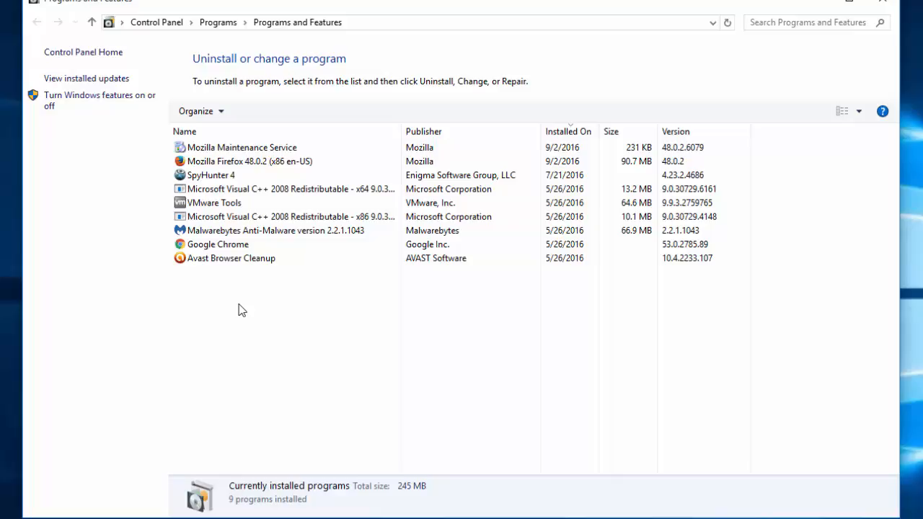
mouse_move(253, 285)
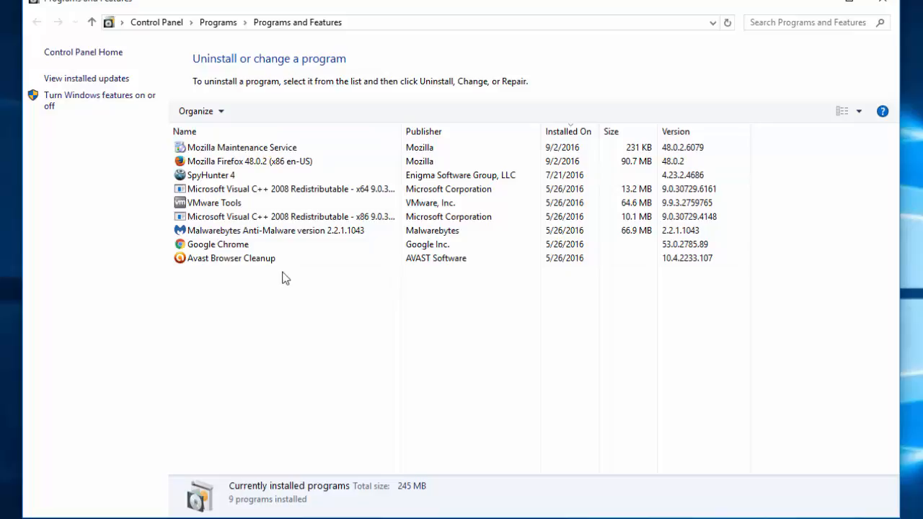
click(274, 230)
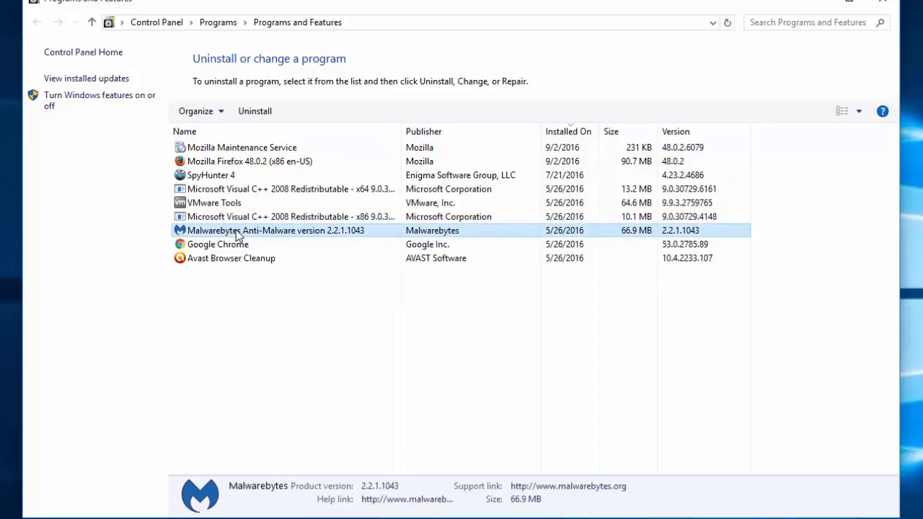
click(241, 147)
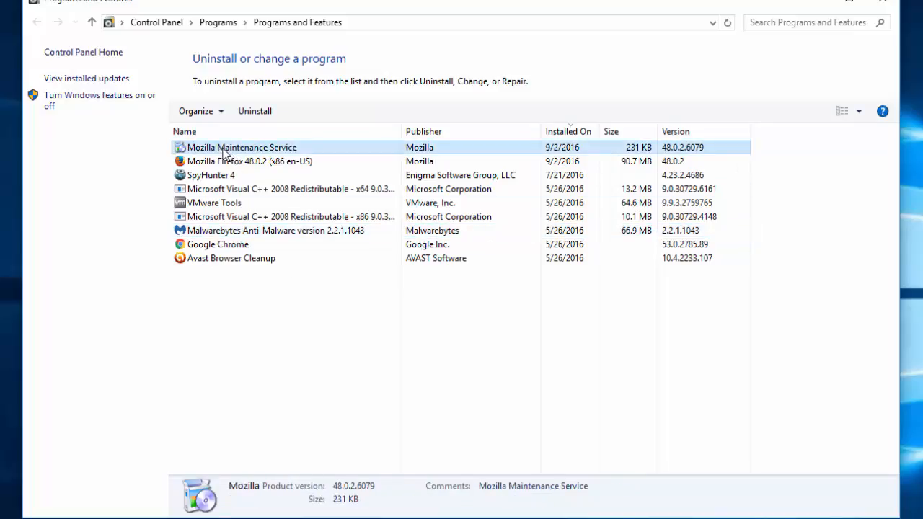
Sort by install date, newest first, and inspect Visual C++, VMware Tools, Firefox, Avast Browser Cleanup entries
click(568, 131)
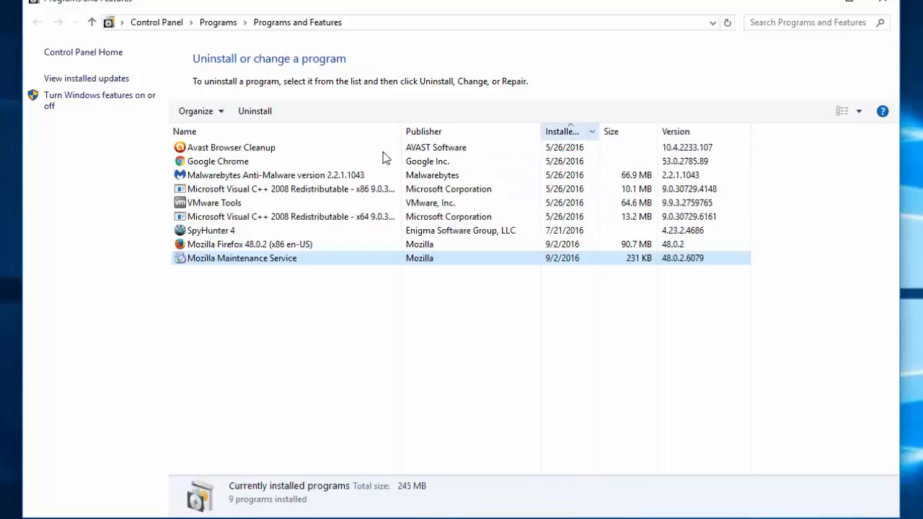
click(567, 131)
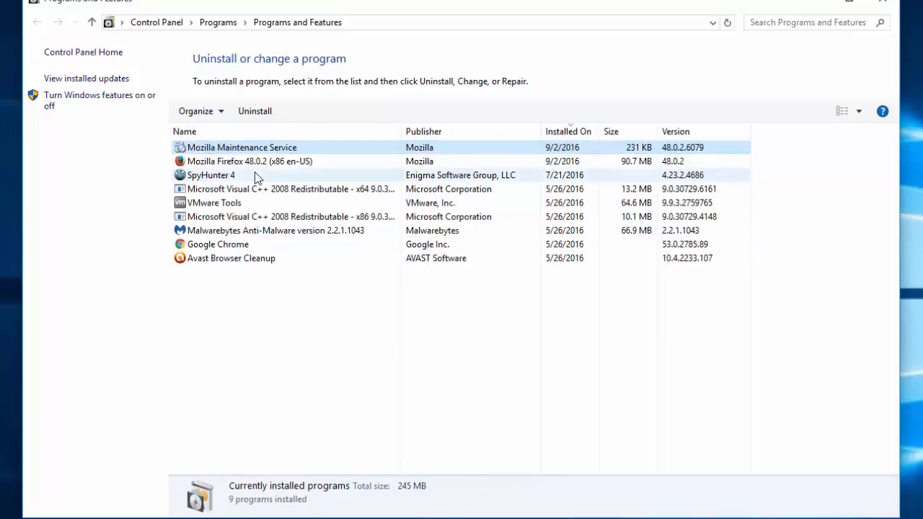
click(288, 189)
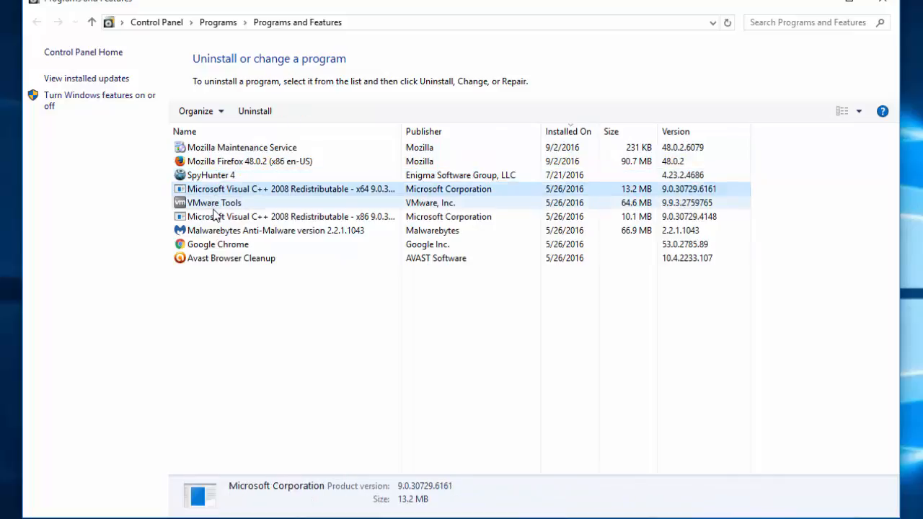
click(214, 203)
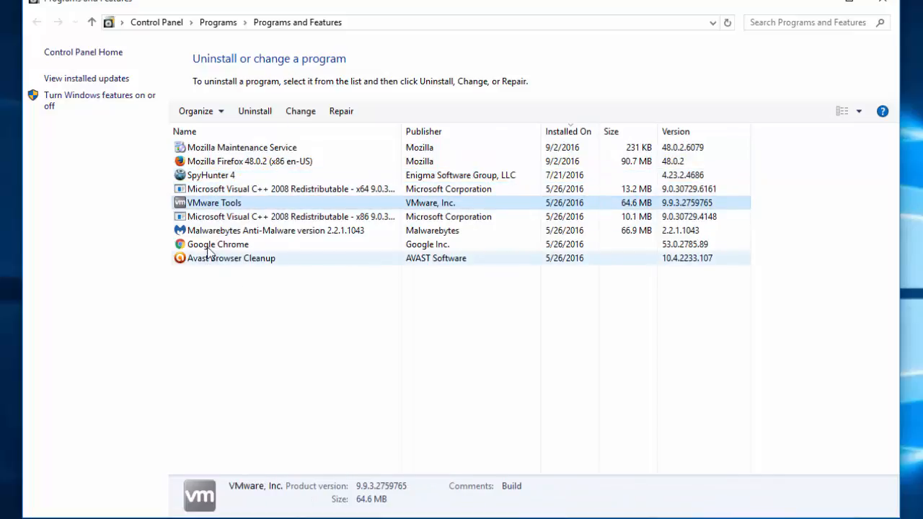
click(273, 230)
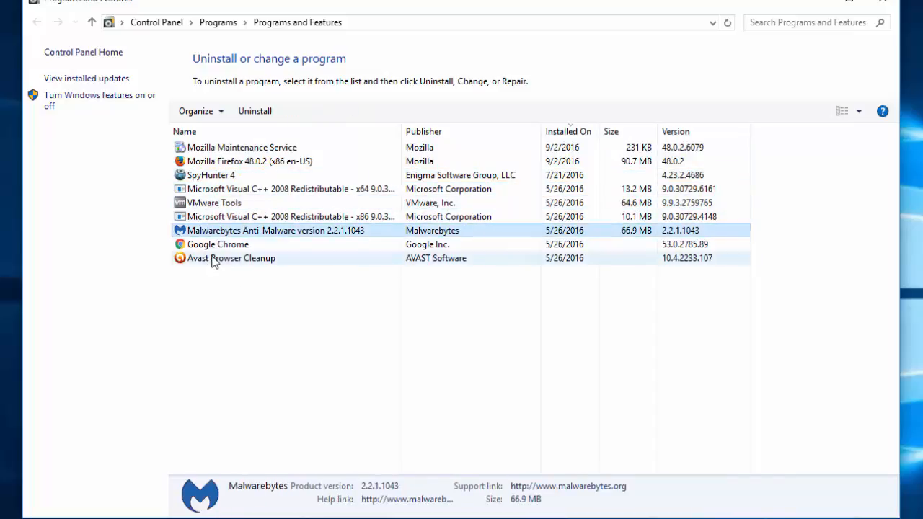
click(249, 160)
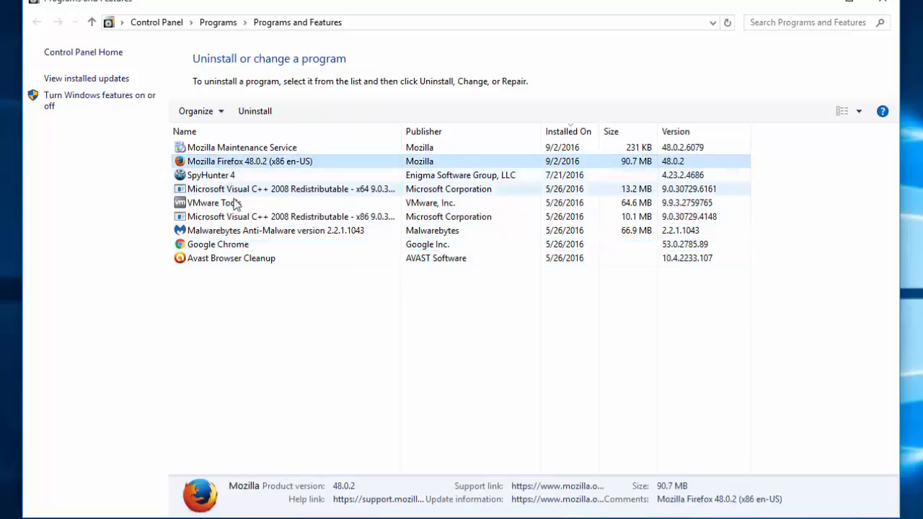
click(288, 217)
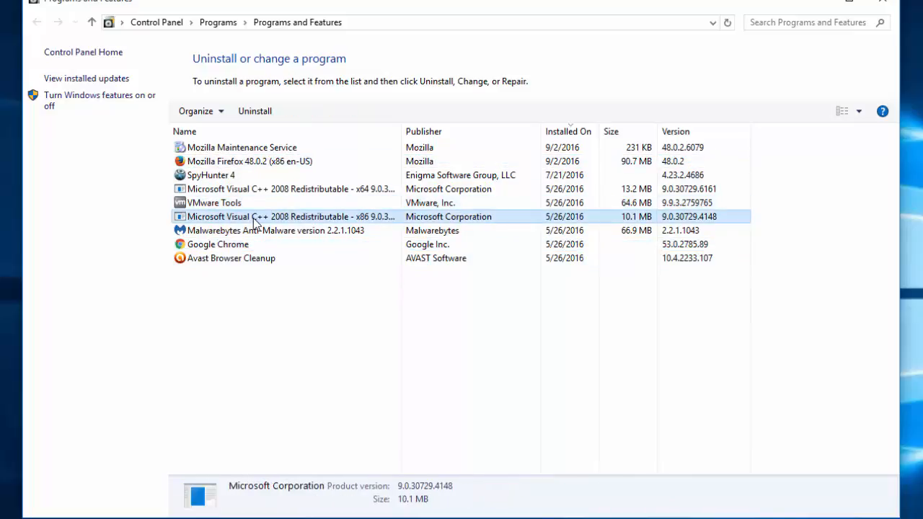
mouse_move(254, 244)
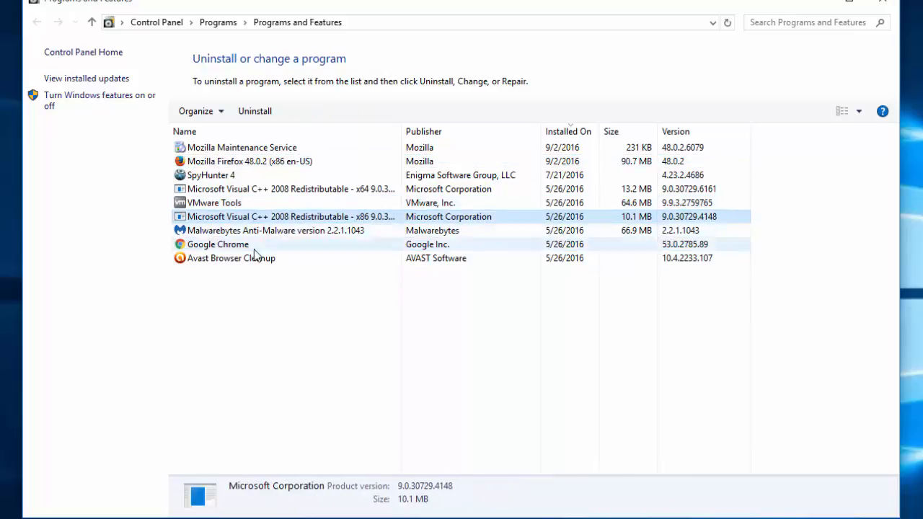
click(231, 258)
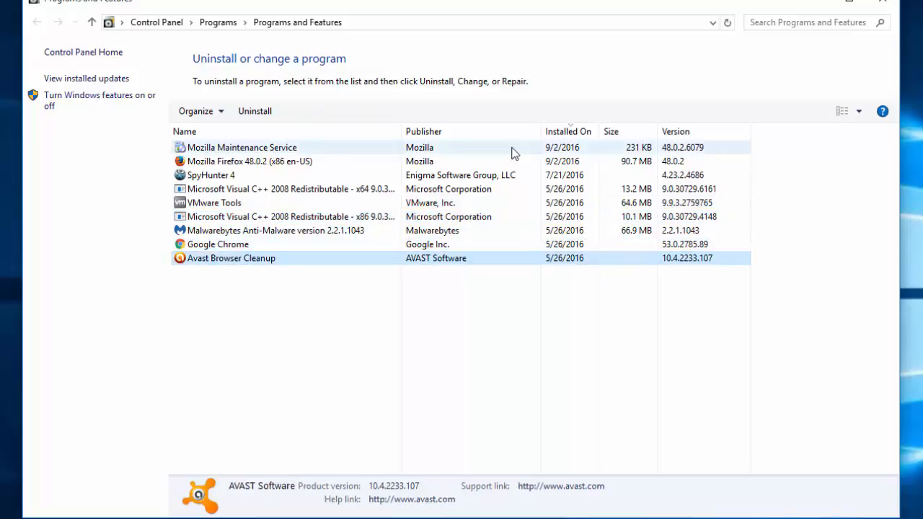
click(242, 147)
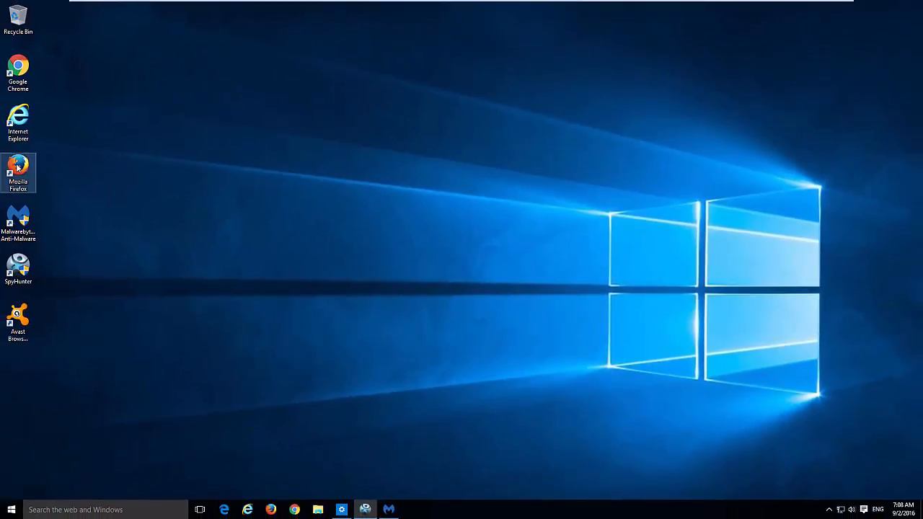
Remove the tech-connect.biz URL from the Firefox shortcut's Target, approving the administrator prompt
right_click(18, 171)
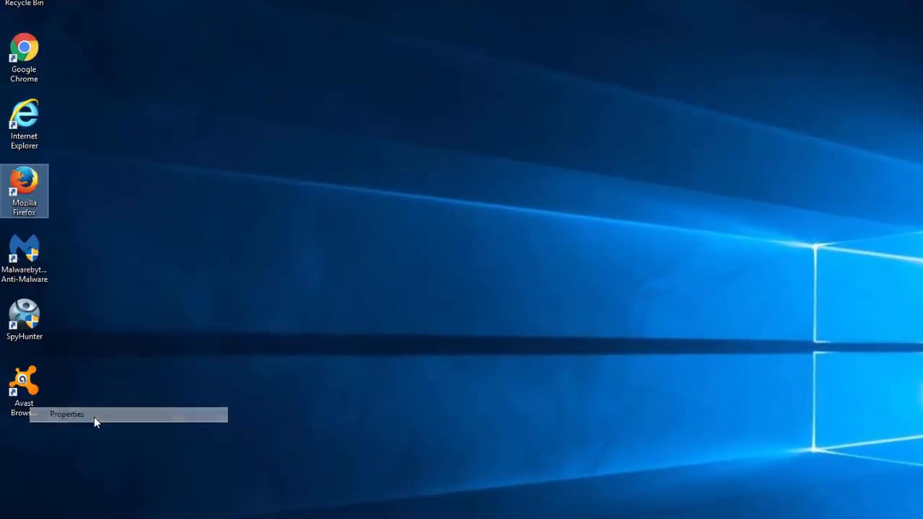
click(66, 413)
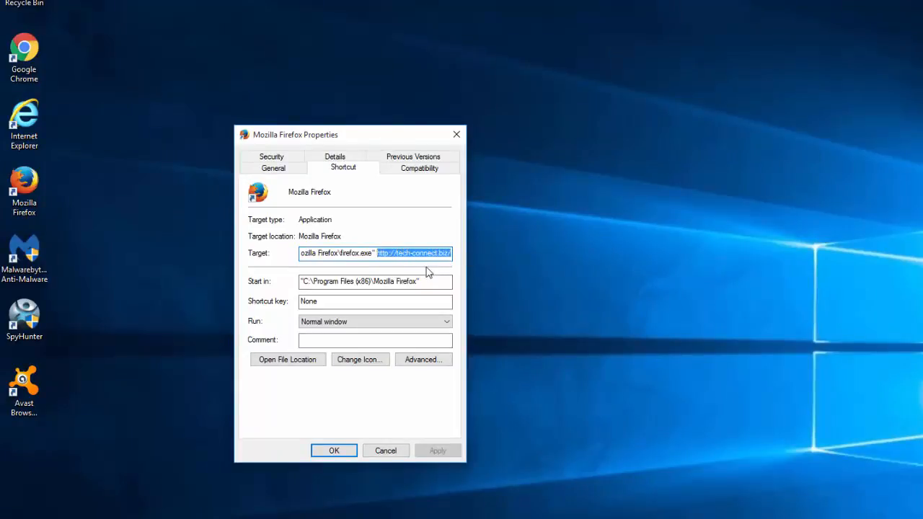
mouse_move(380, 262)
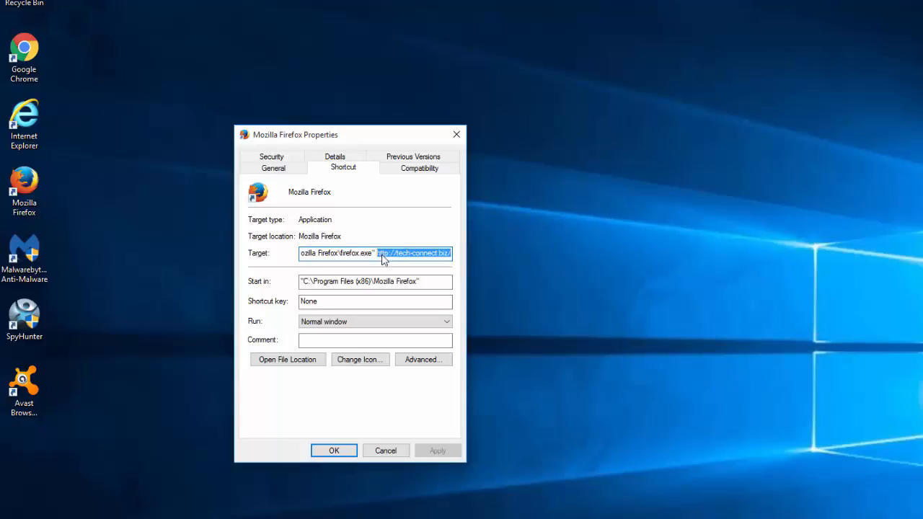
mouse_move(391, 274)
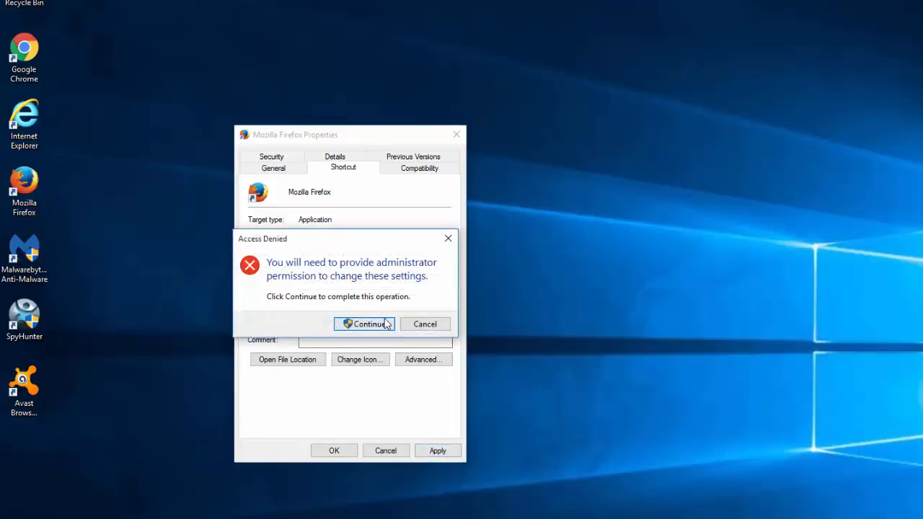
click(364, 323)
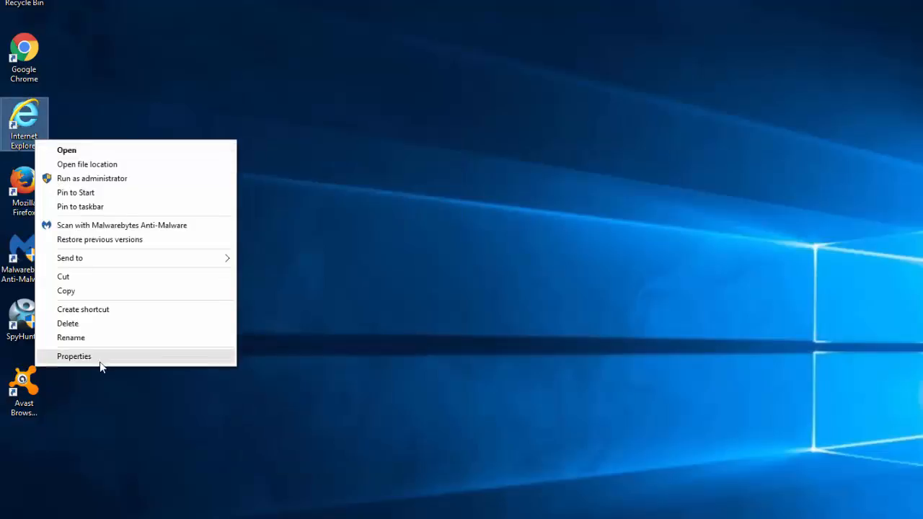
Review the Internet Explorer shortcut's properties and close them
click(74, 355)
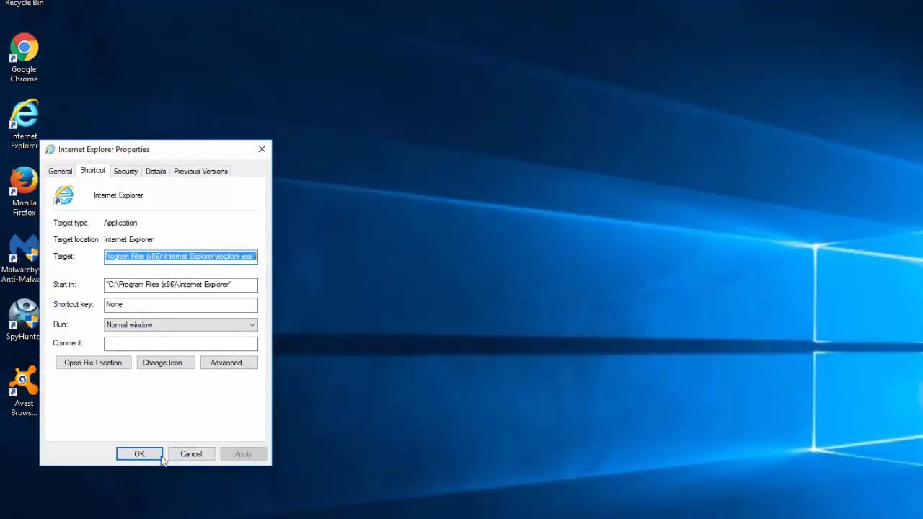
click(139, 453)
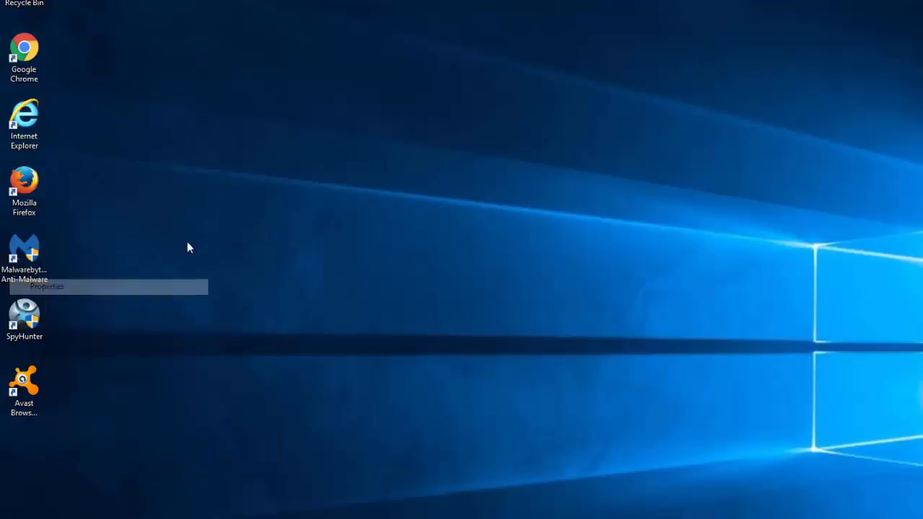
click(46, 286)
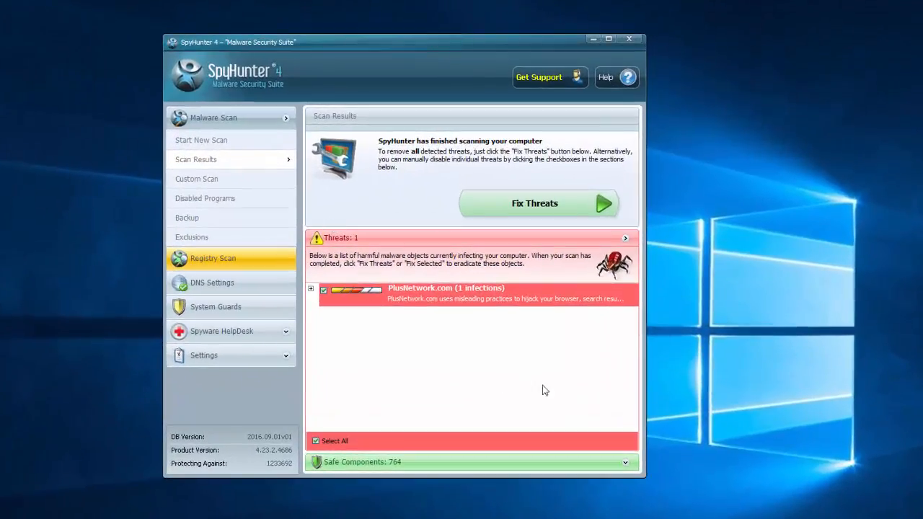
Expand the PlusNetwork.com detection in SpyHunter 4 and fix the threats
click(310, 289)
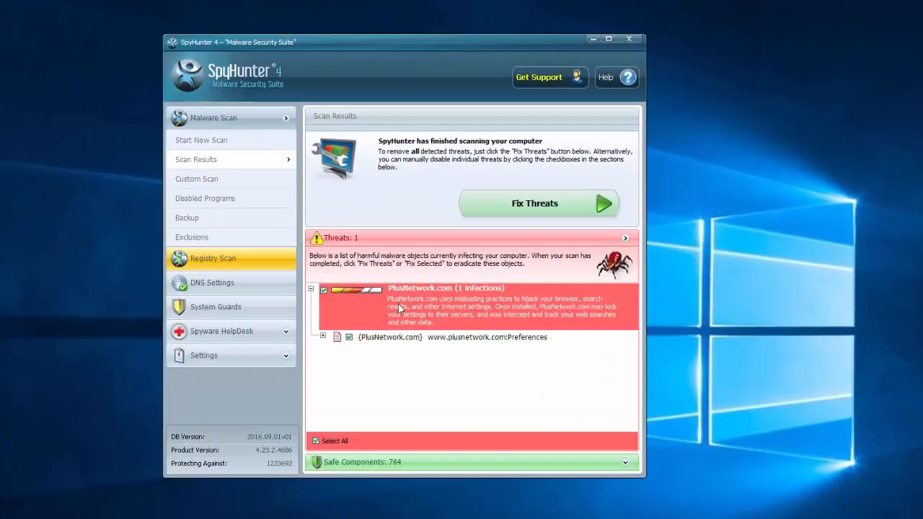
mouse_move(495, 216)
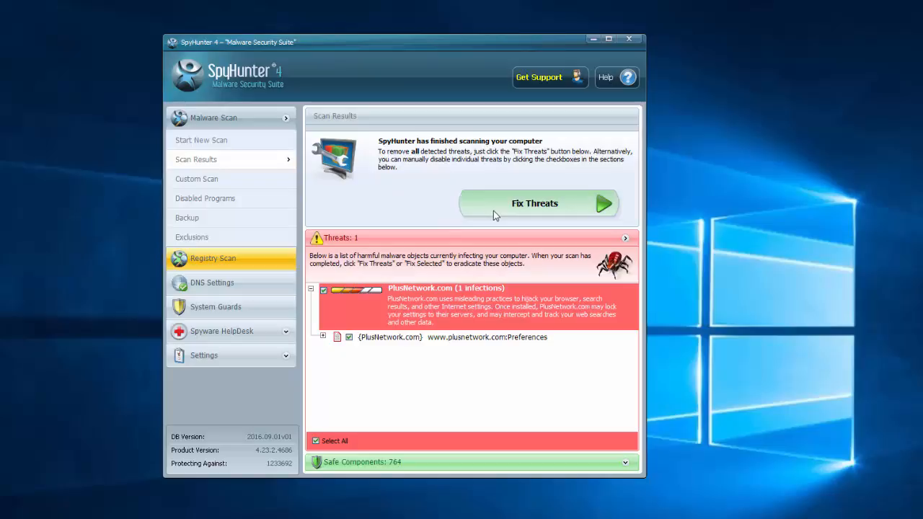
click(535, 203)
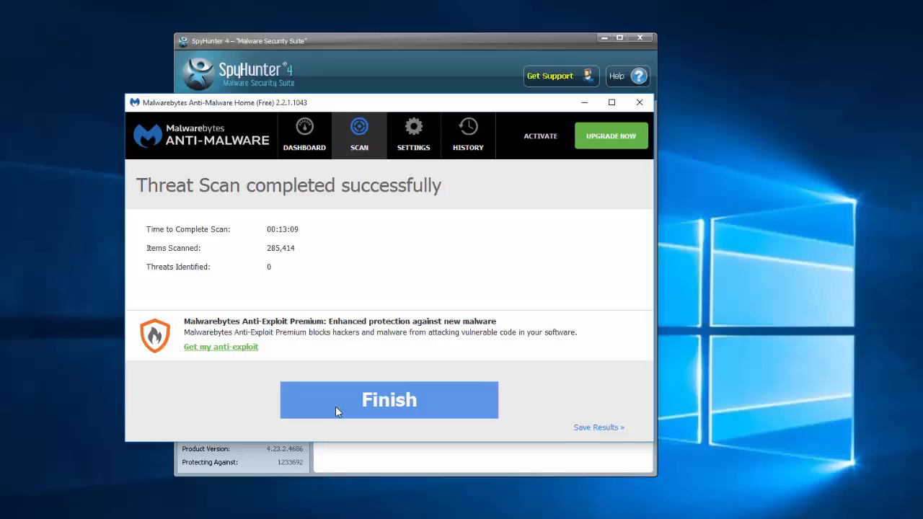
click(388, 400)
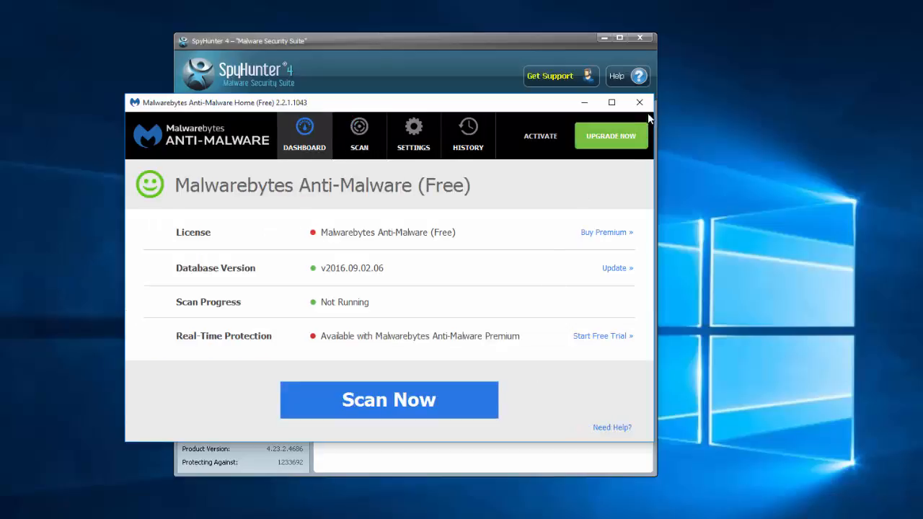
click(638, 103)
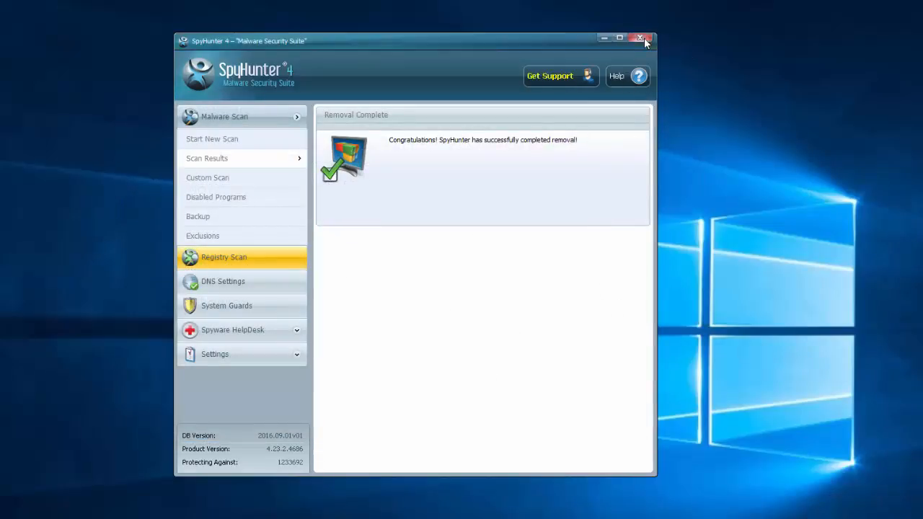
click(640, 38)
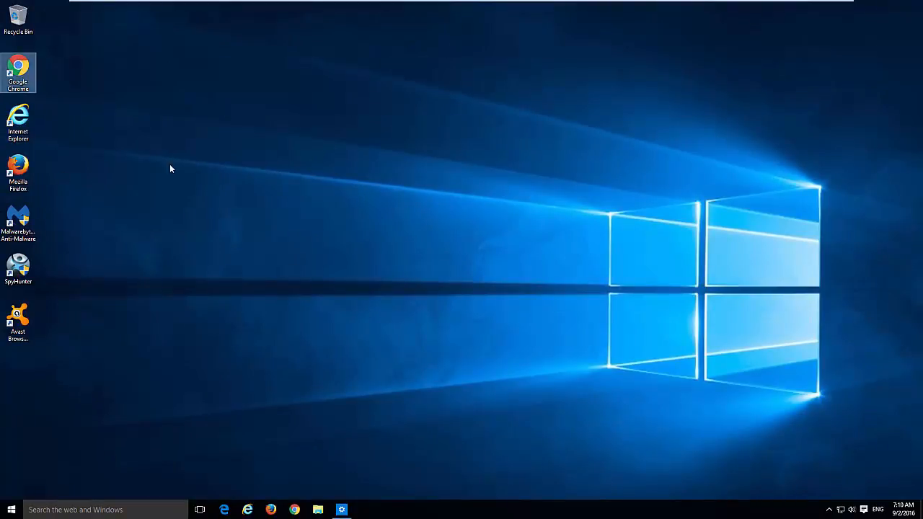
mouse_move(213, 185)
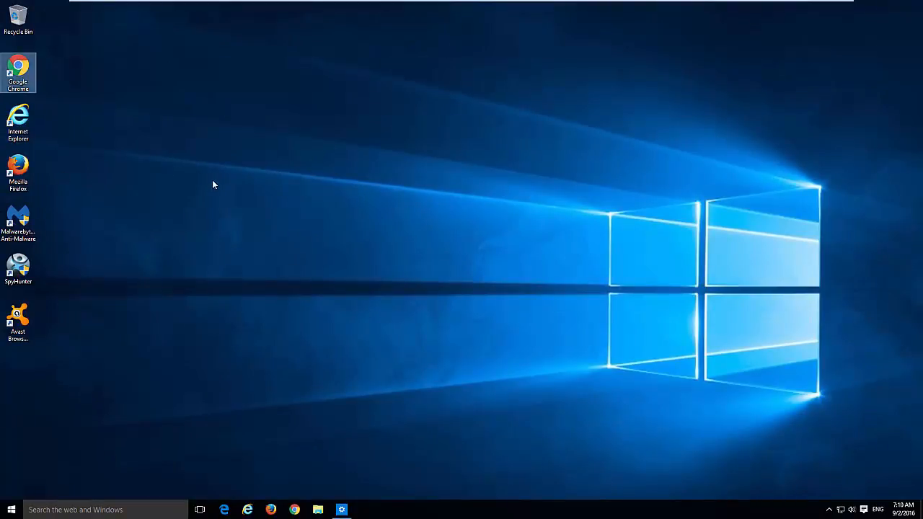
mouse_move(270, 222)
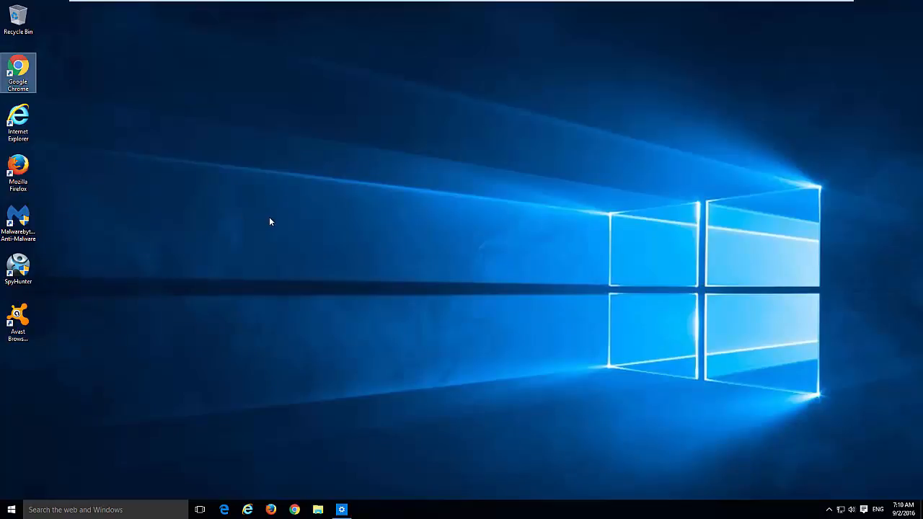
mouse_move(361, 252)
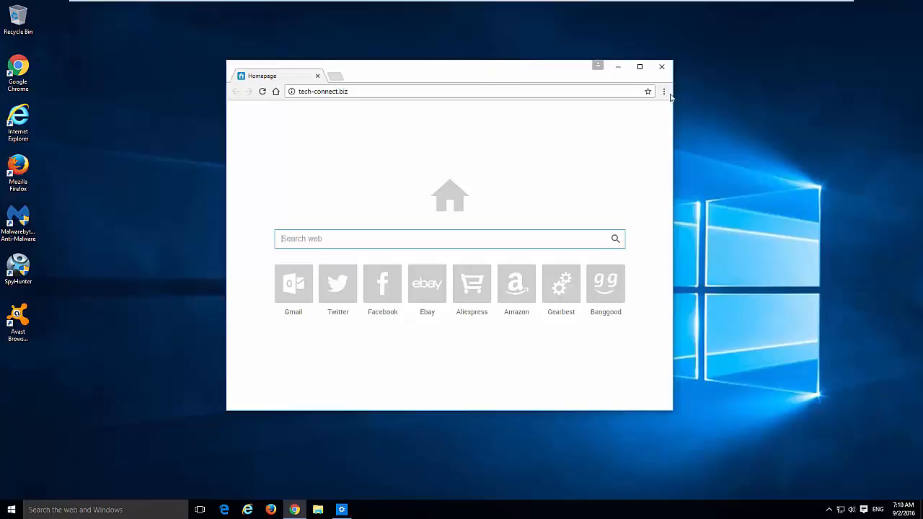
Open Chrome's Settings page from the three-dot menu
click(663, 91)
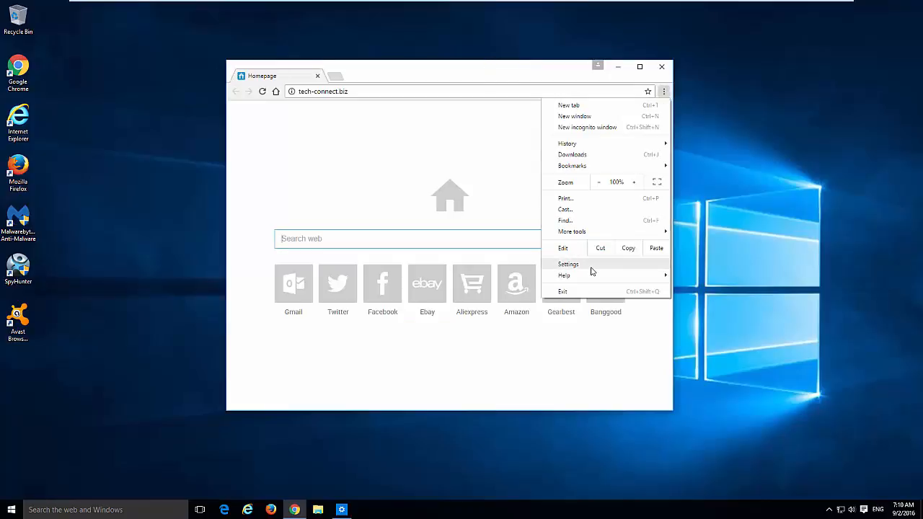
click(568, 263)
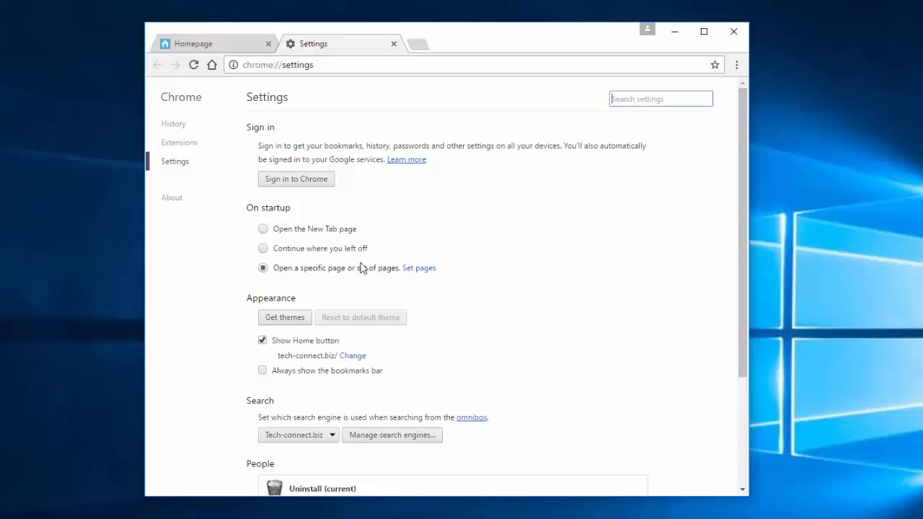
Remove tech-connect.biz from Chrome's startup pages
click(418, 268)
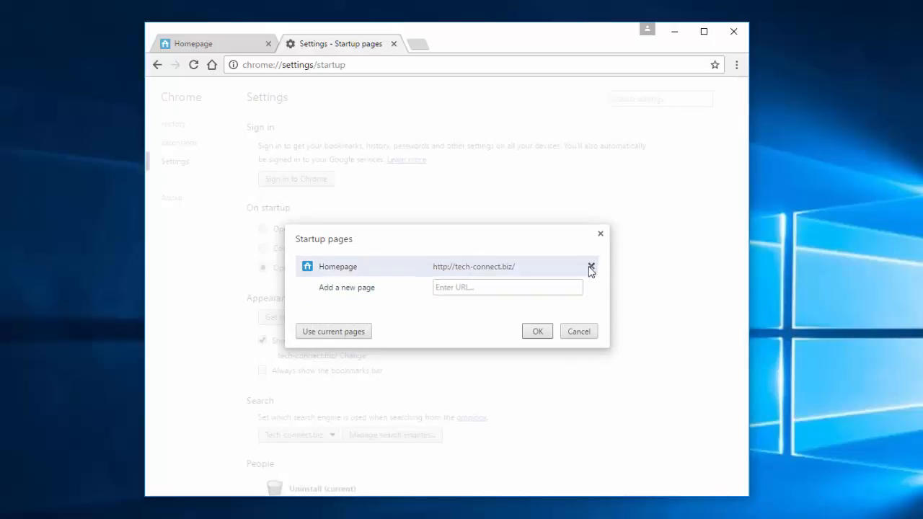
click(590, 266)
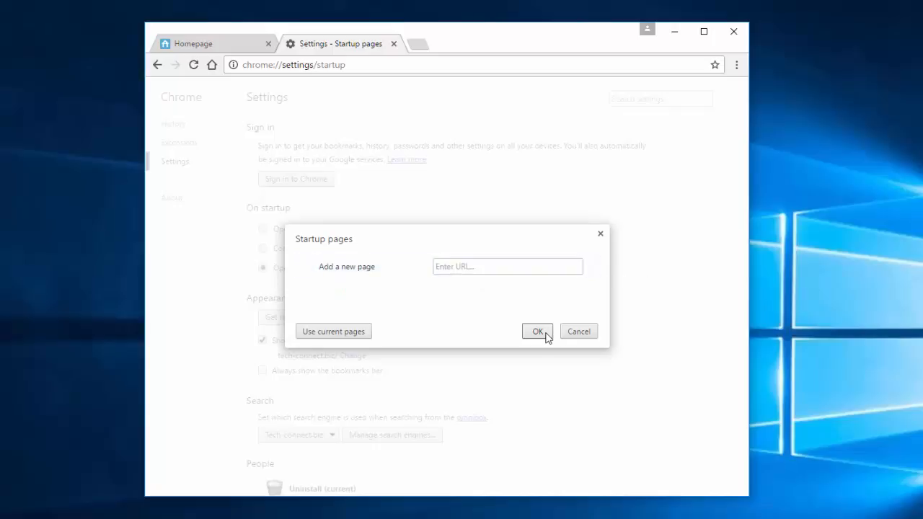
click(537, 331)
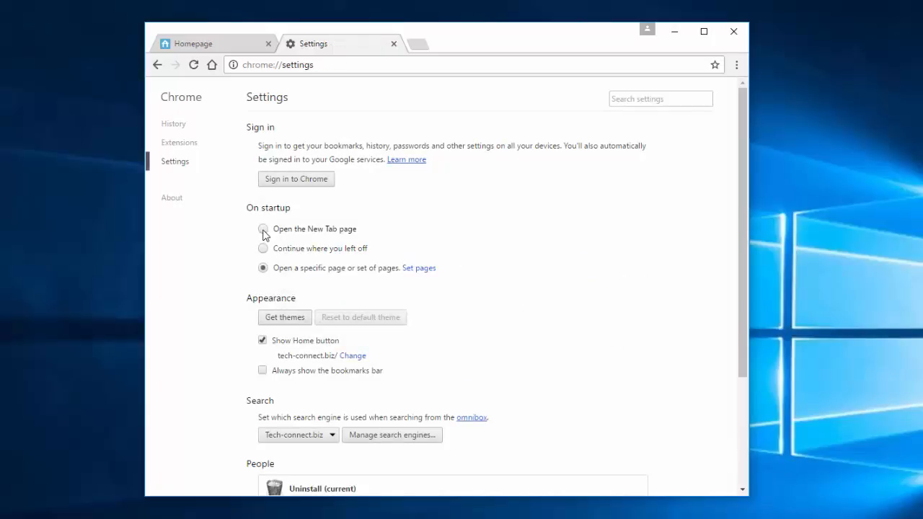
Set the home page to the New Tab page and hide the Home button
scroll(down, 3)
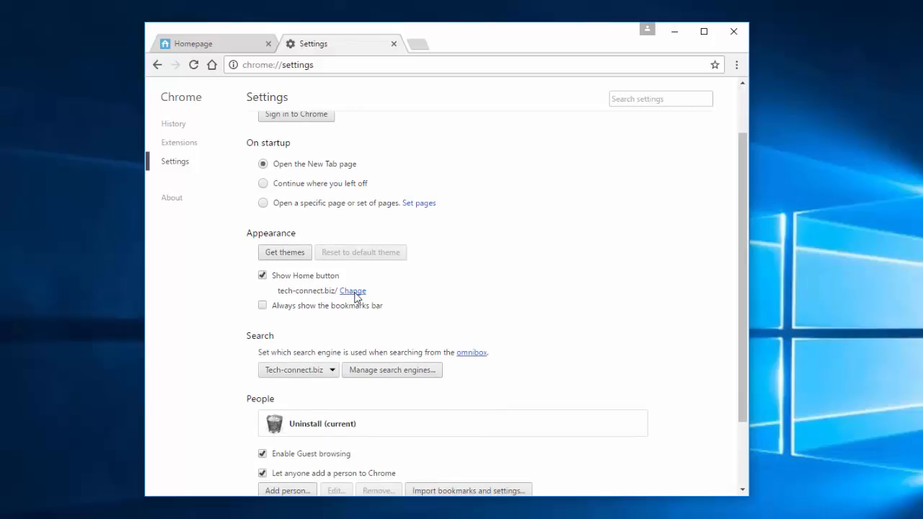
click(352, 291)
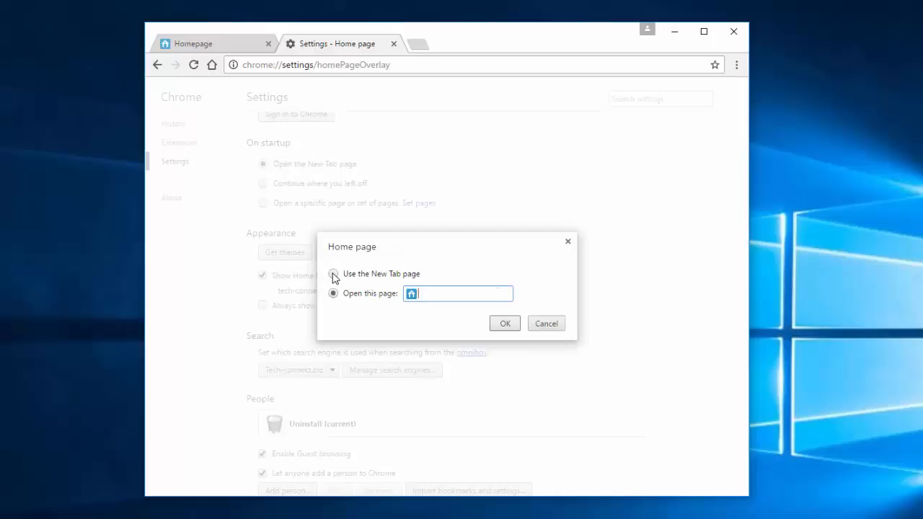
click(333, 273)
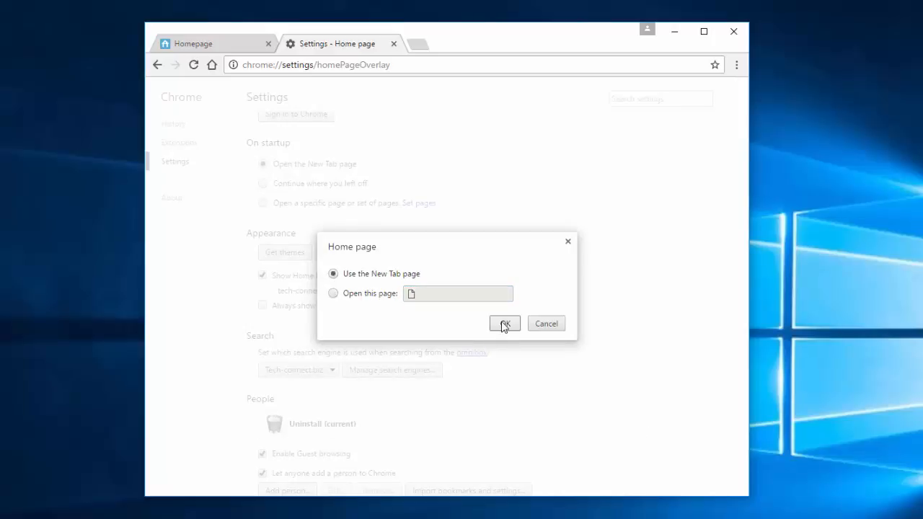
click(504, 323)
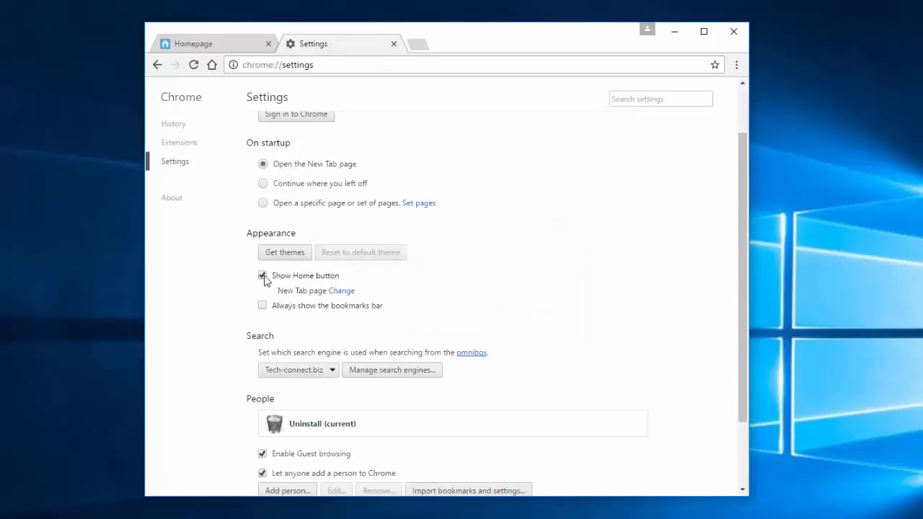
click(263, 276)
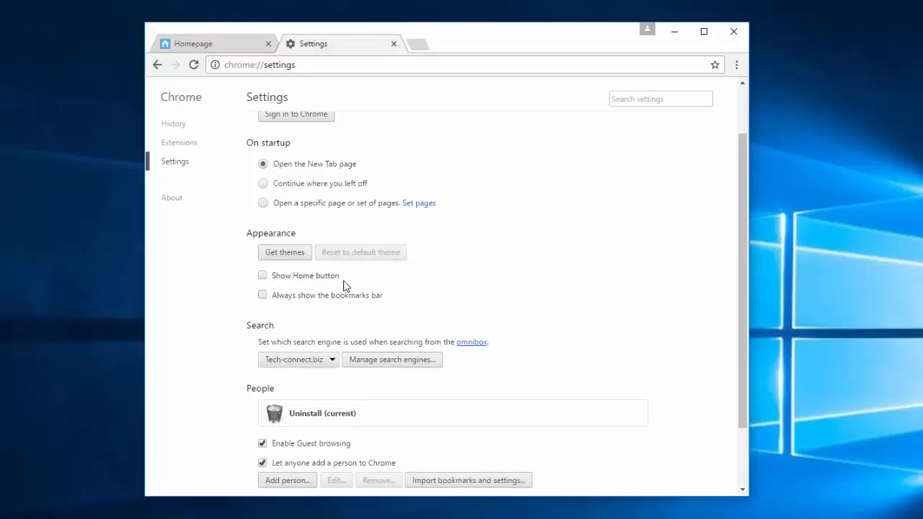
scroll(down, 3)
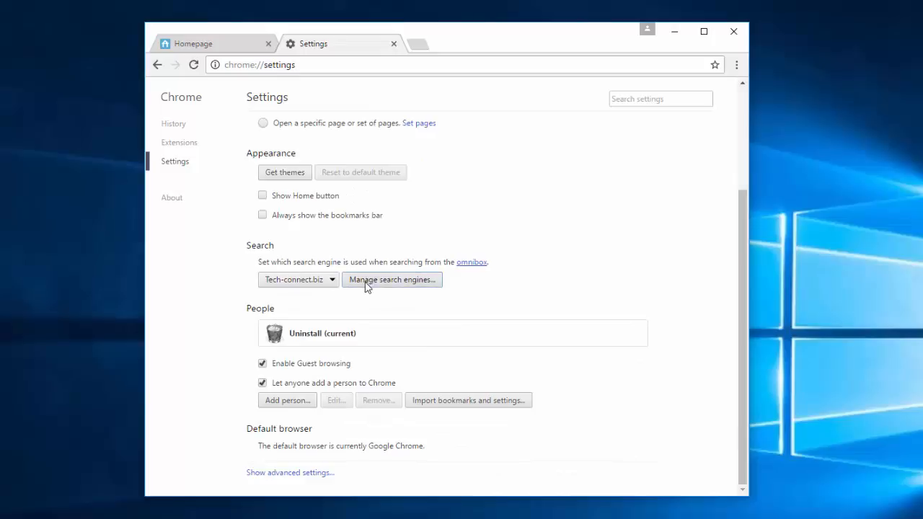
Make Google the default search engine and delete the Tech-connect.biz engine entry
click(392, 279)
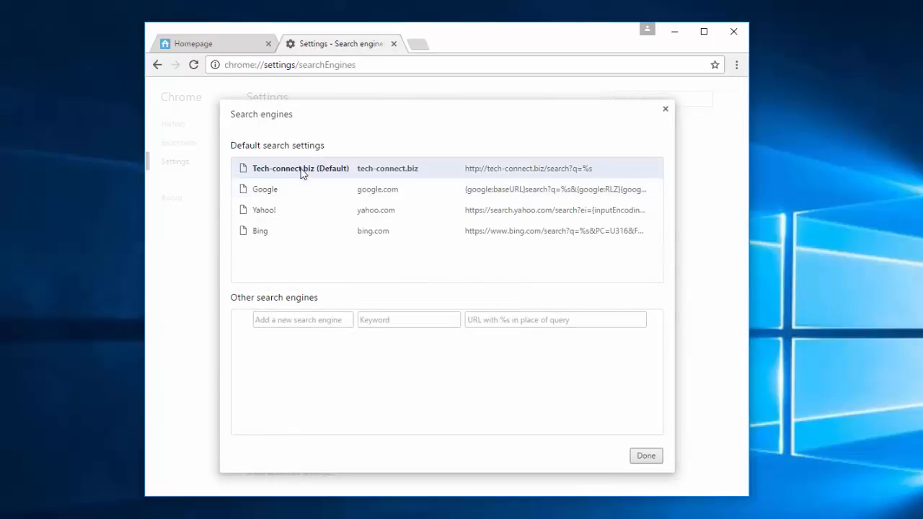
mouse_move(537, 160)
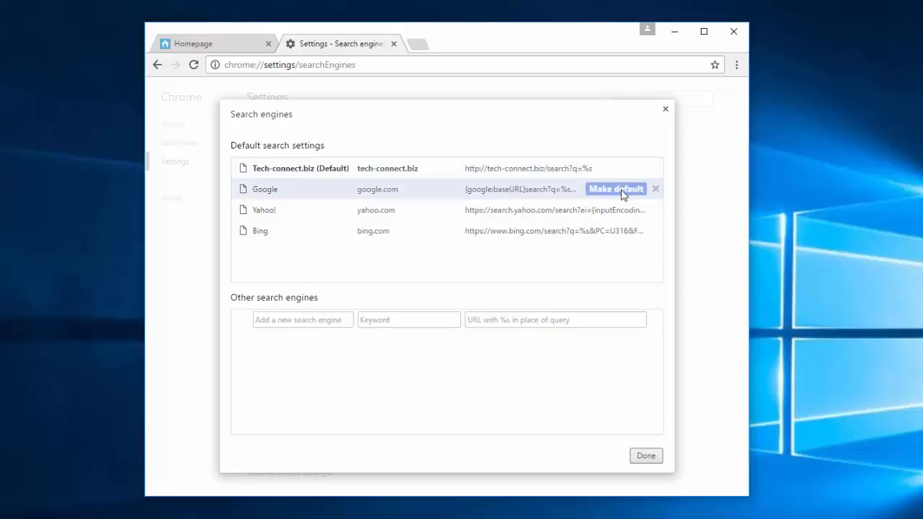
click(615, 188)
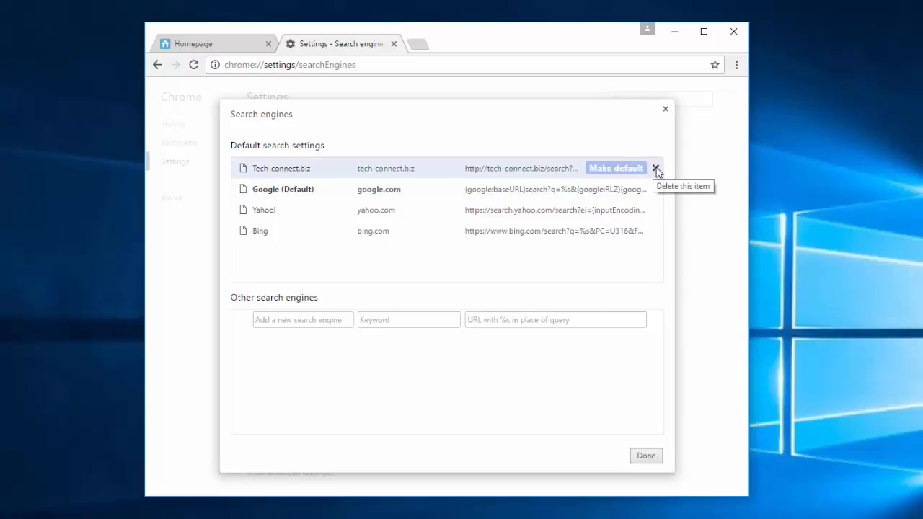
click(615, 168)
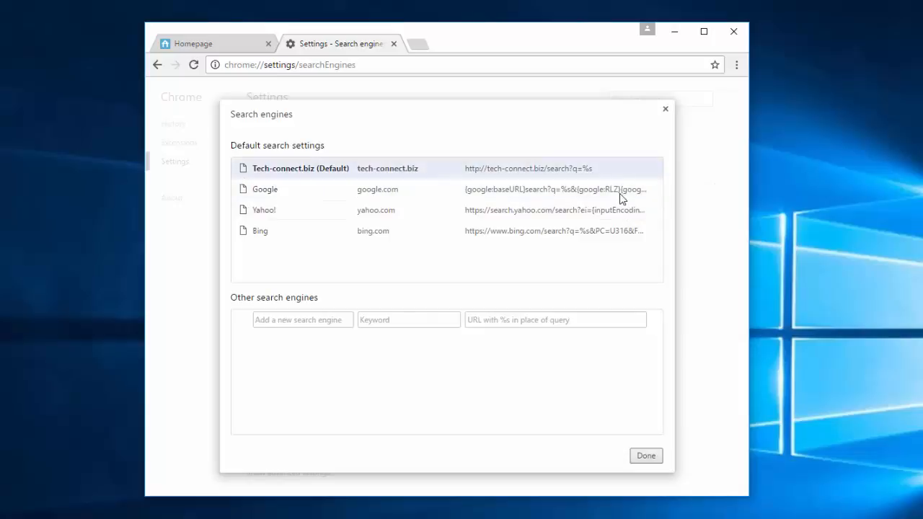
mouse_move(628, 176)
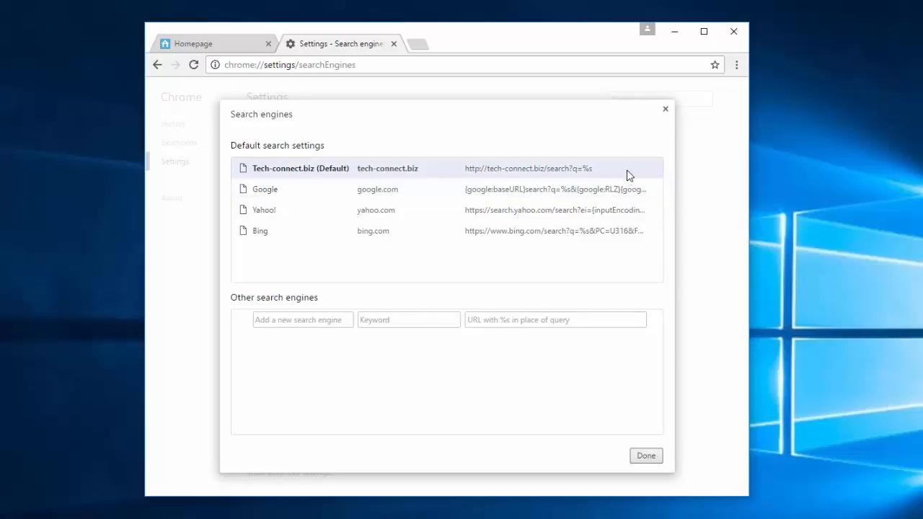
mouse_move(604, 210)
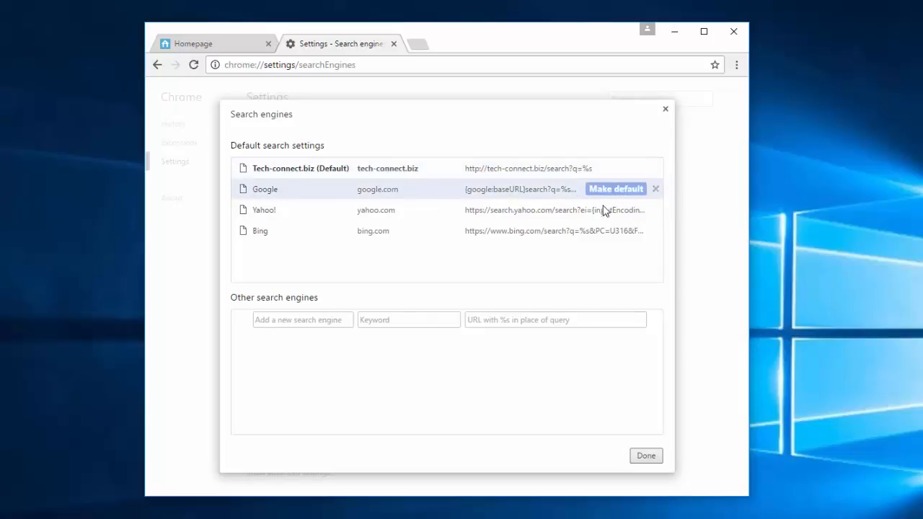
click(615, 188)
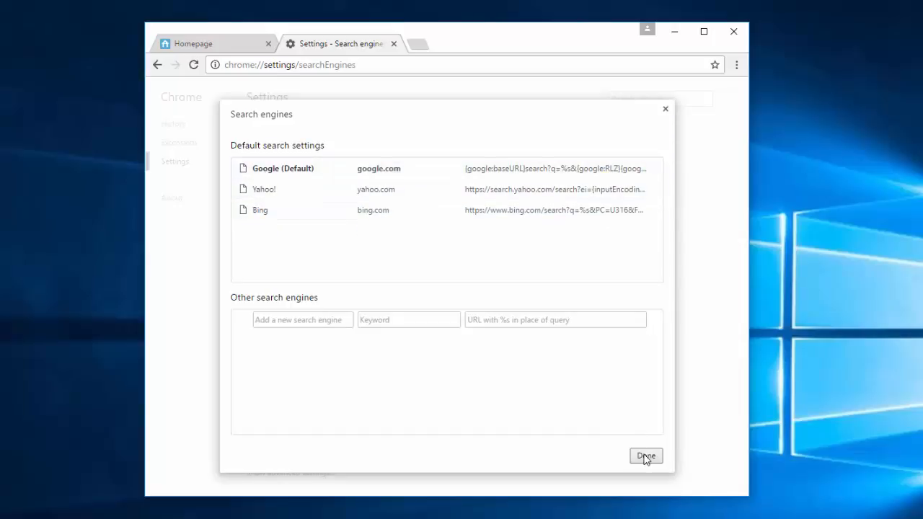
click(645, 456)
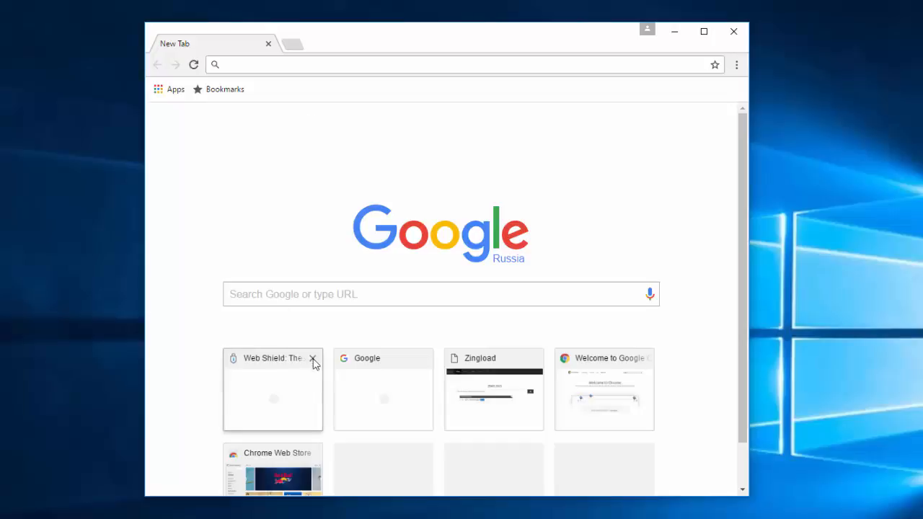
Remove the first New Tab site thumbnail and close Chrome
click(313, 358)
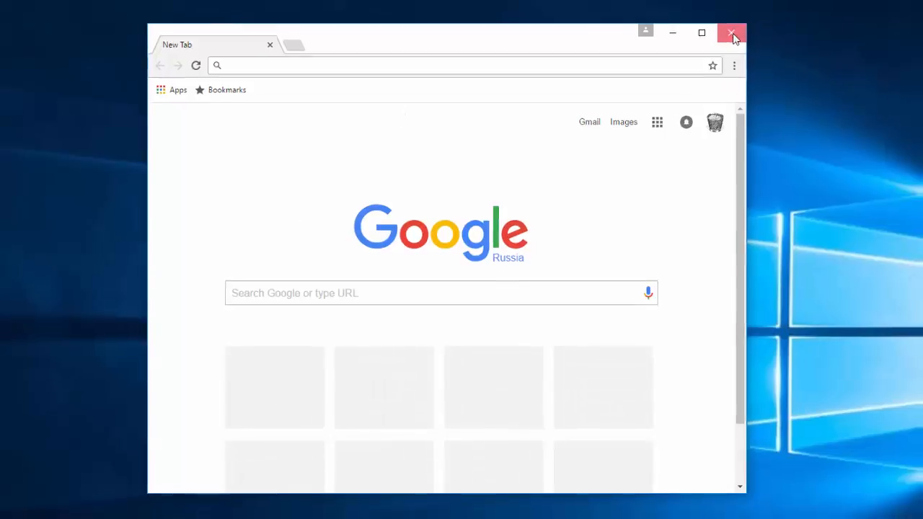
click(730, 33)
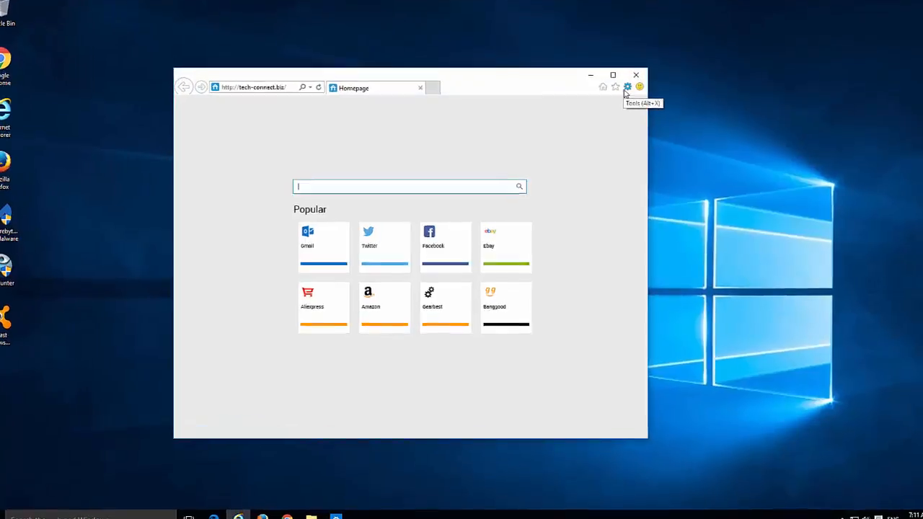
In Internet Explorer's add-ons manager, verify no toolbars or extensions and Bing as sole search provider
click(627, 86)
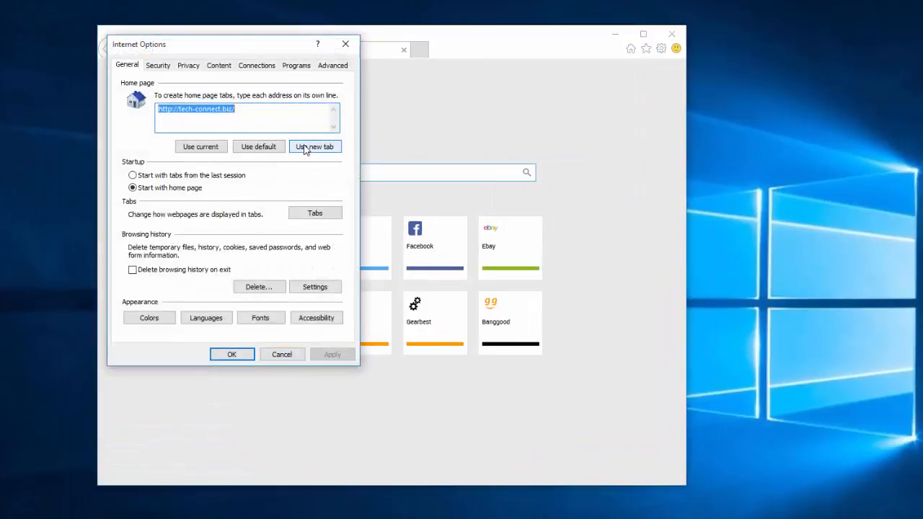
click(315, 146)
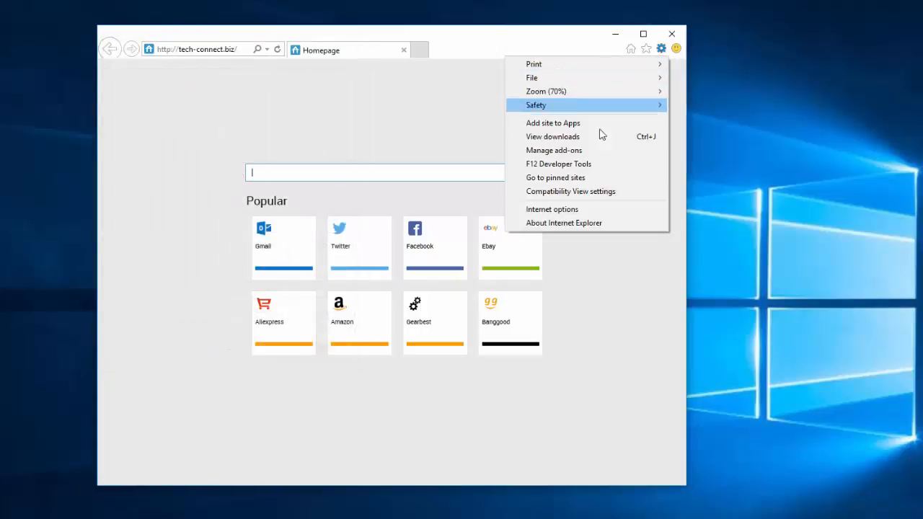
click(554, 150)
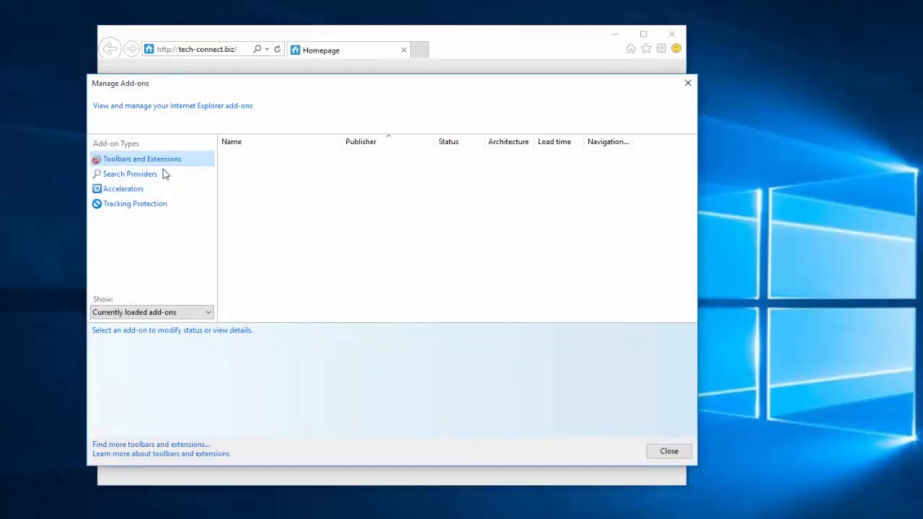
click(130, 173)
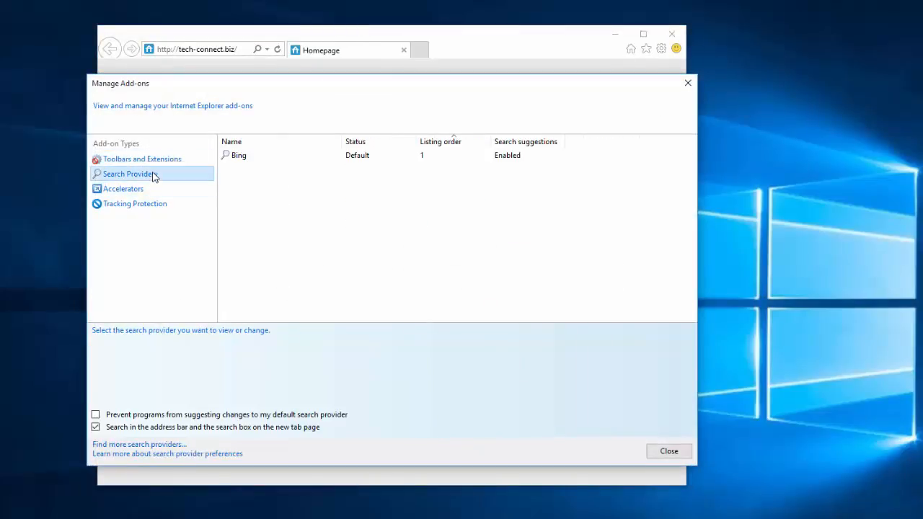
click(141, 159)
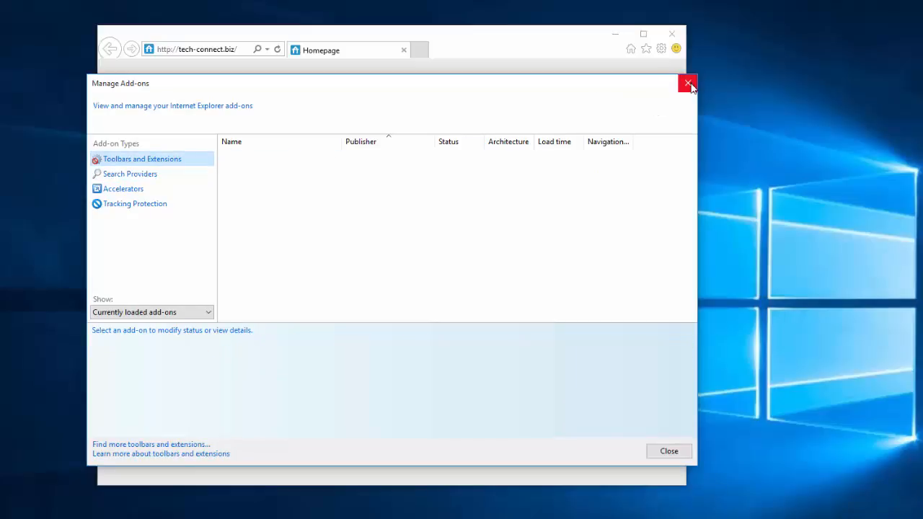
Confirm a new Internet Explorer tab shows Bing, then close the browser
click(686, 83)
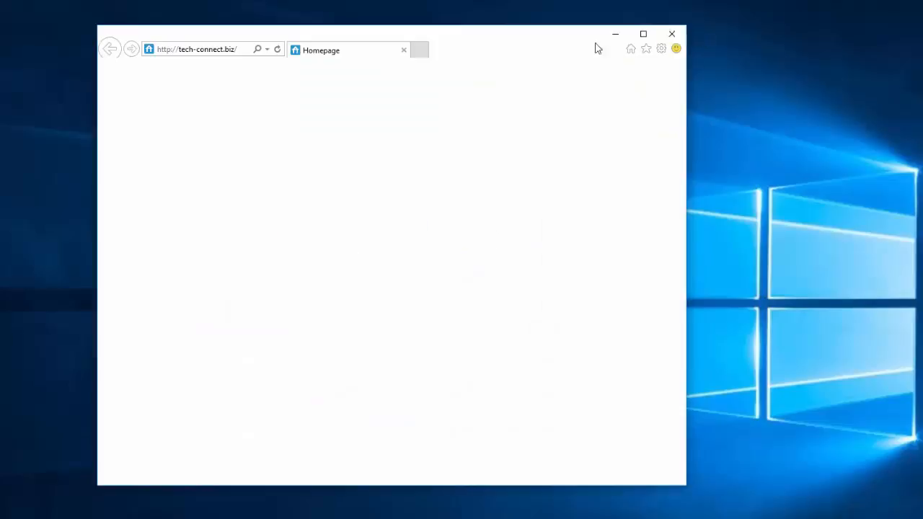
click(419, 49)
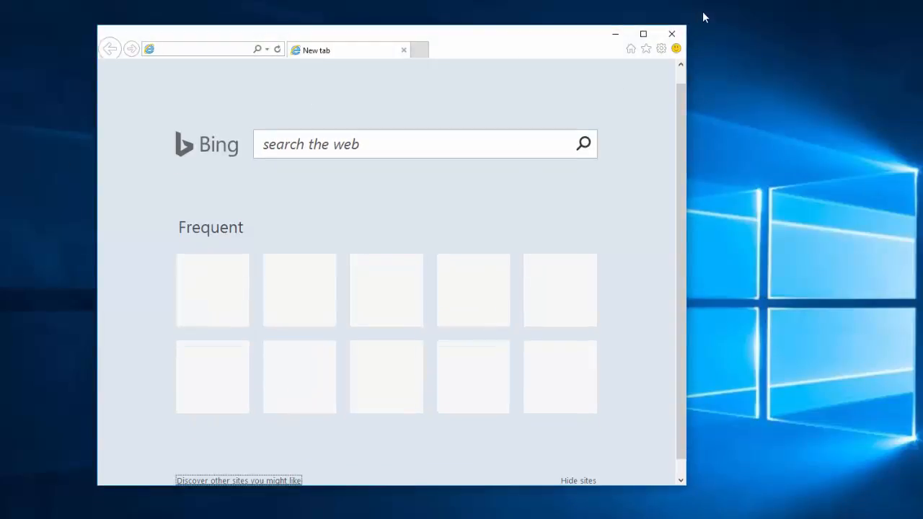
click(670, 34)
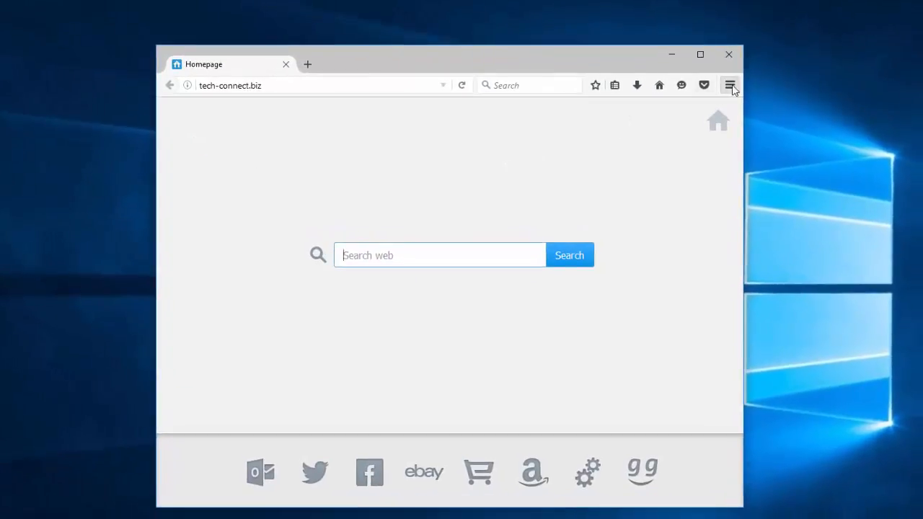
Open Firefox's search options and keep Google as the default search engine
click(729, 85)
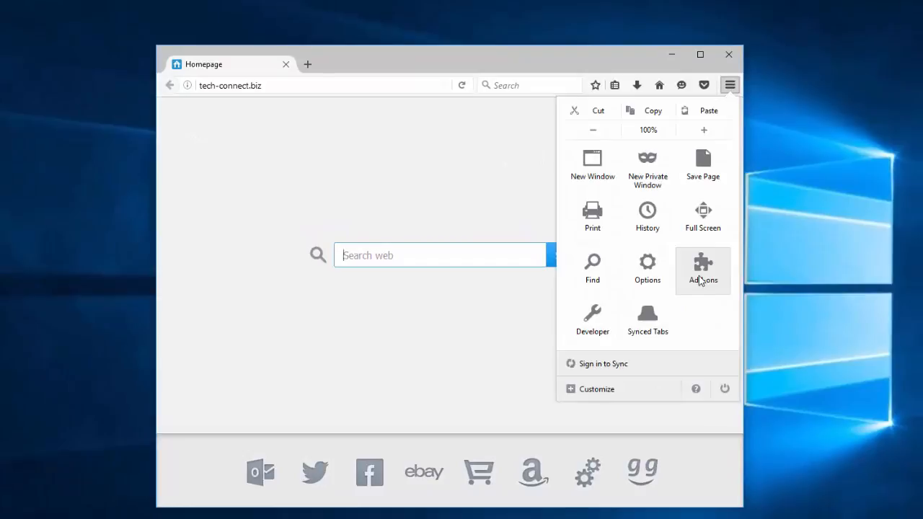
click(646, 270)
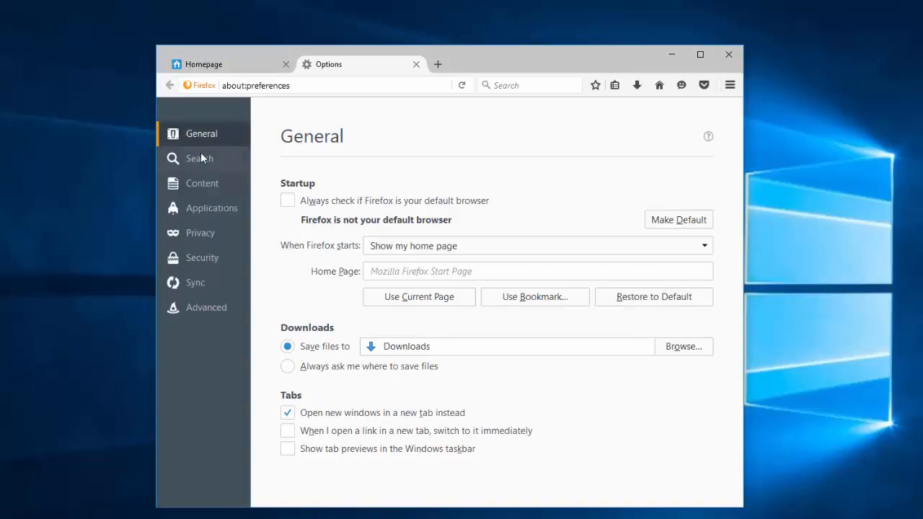
click(198, 158)
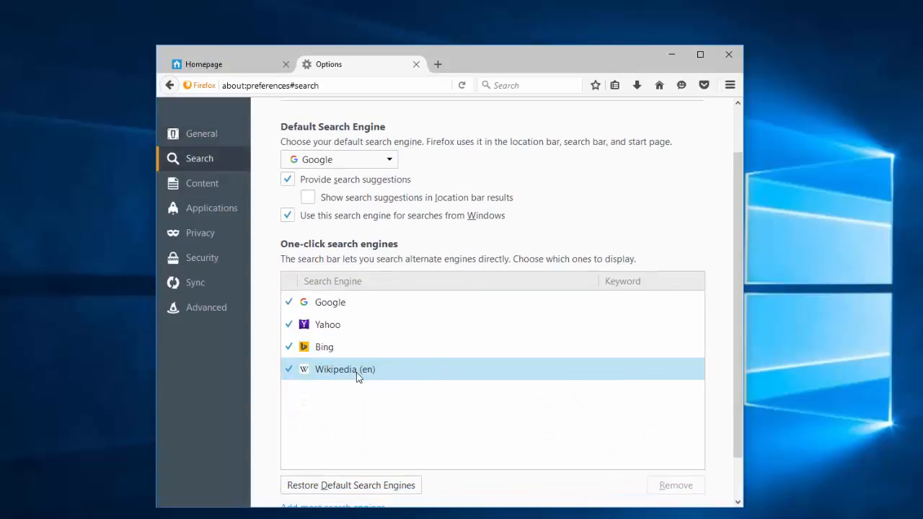
click(330, 302)
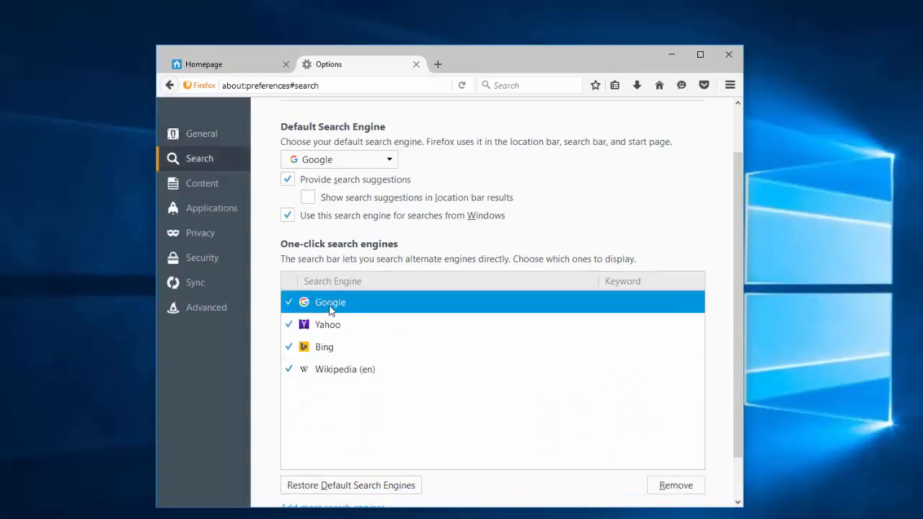
Remove Wikipedia (en) from the one-click search engines and close Firefox
click(338, 159)
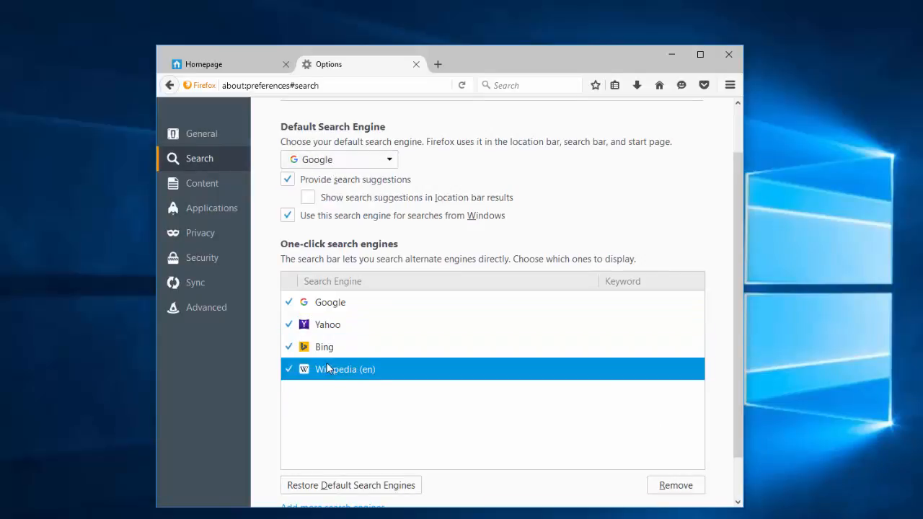
mouse_move(454, 419)
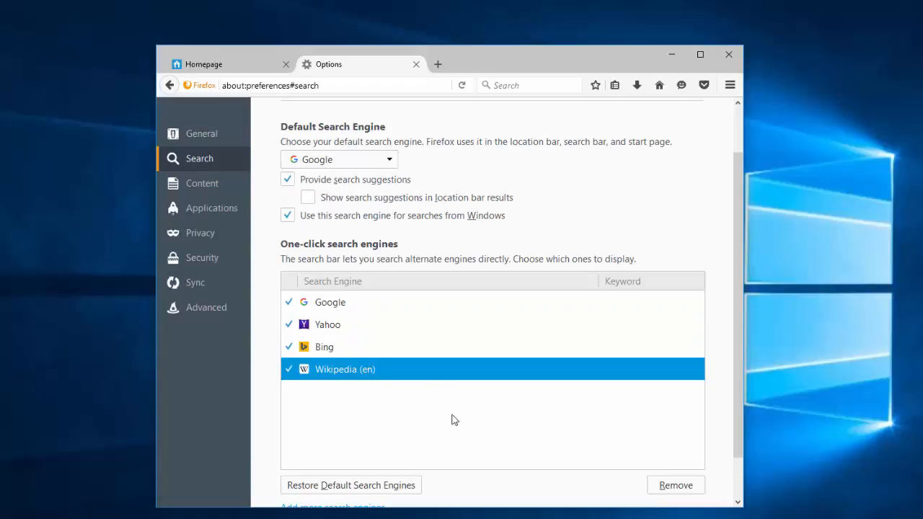
click(675, 484)
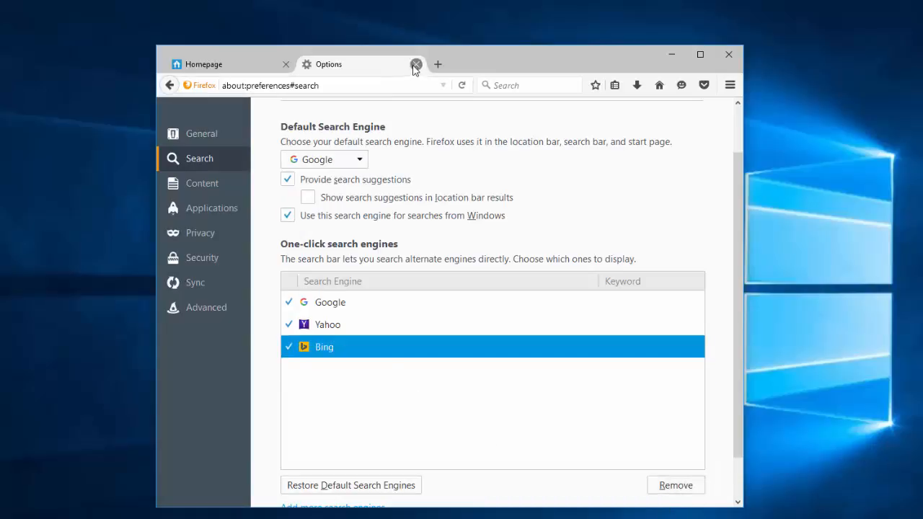
click(416, 64)
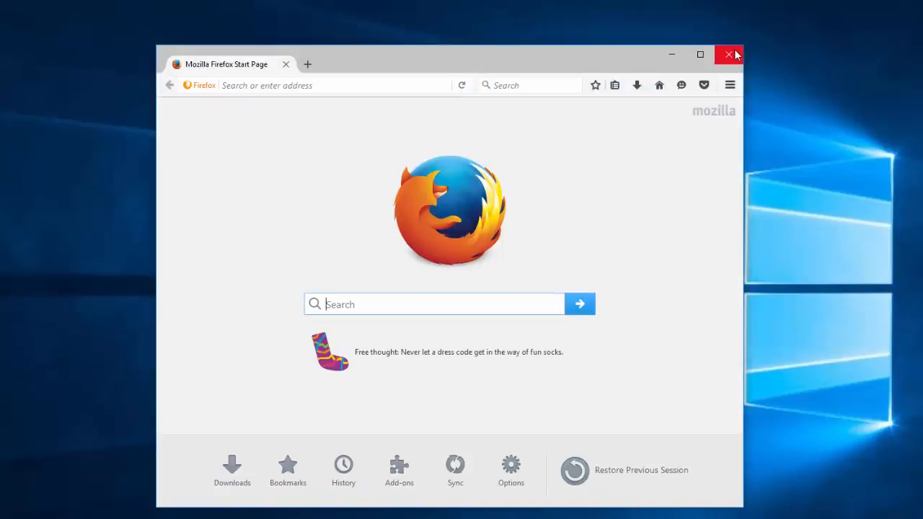
click(729, 54)
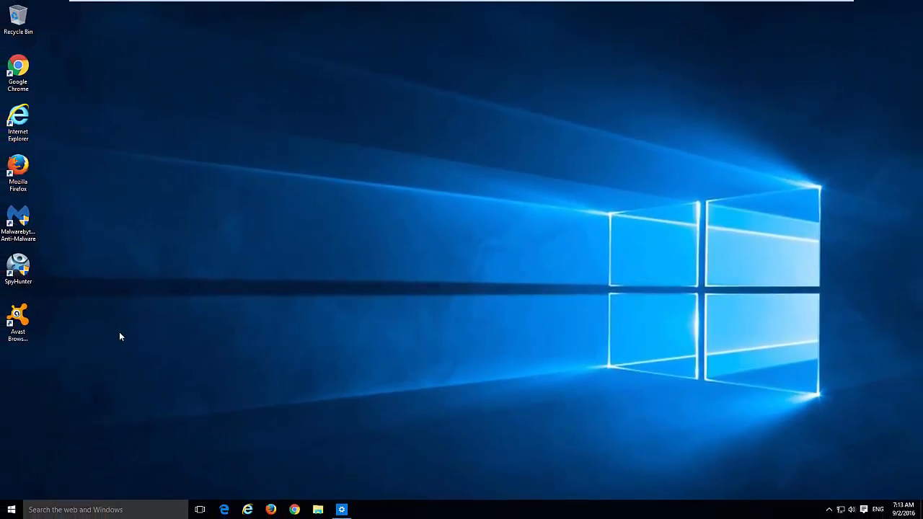
mouse_move(130, 340)
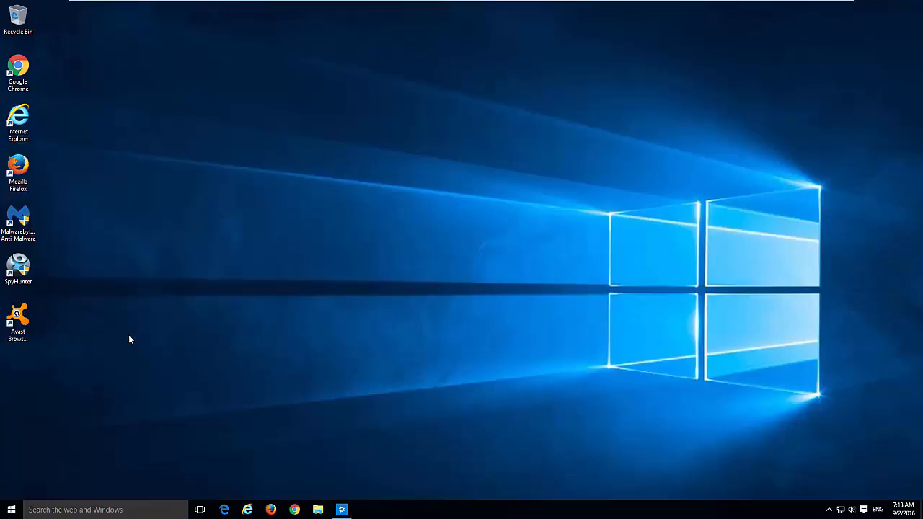
mouse_move(175, 345)
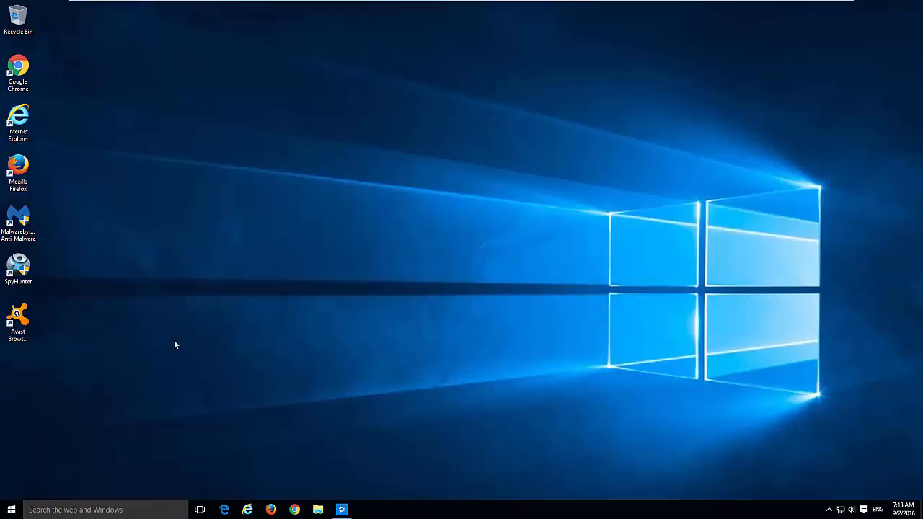
click(18, 69)
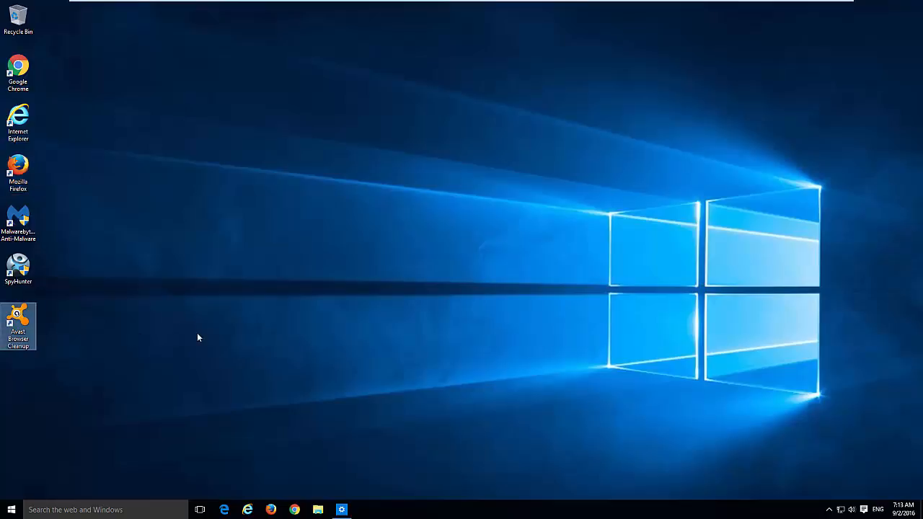
Run Avast Browser Cleanup, check Firefox and Internet Explorer results show no bad add-ons, then close
double_click(18, 326)
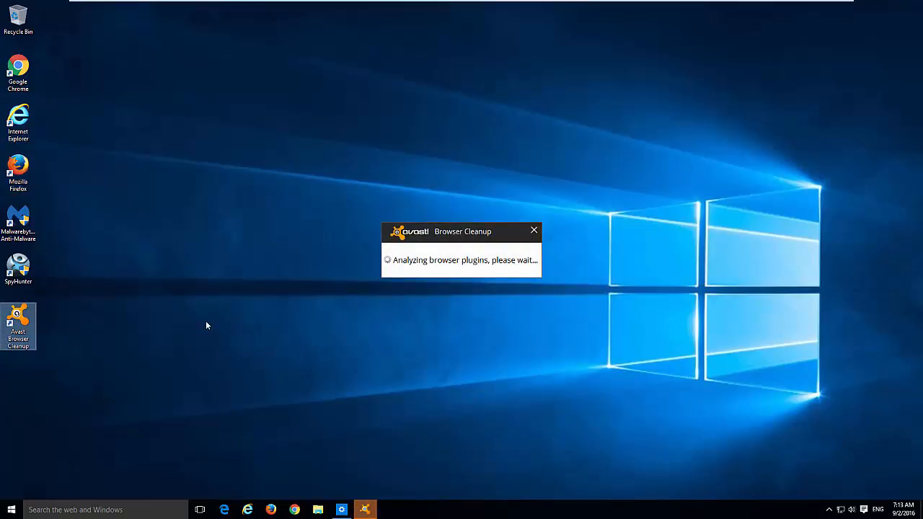
mouse_move(26, 356)
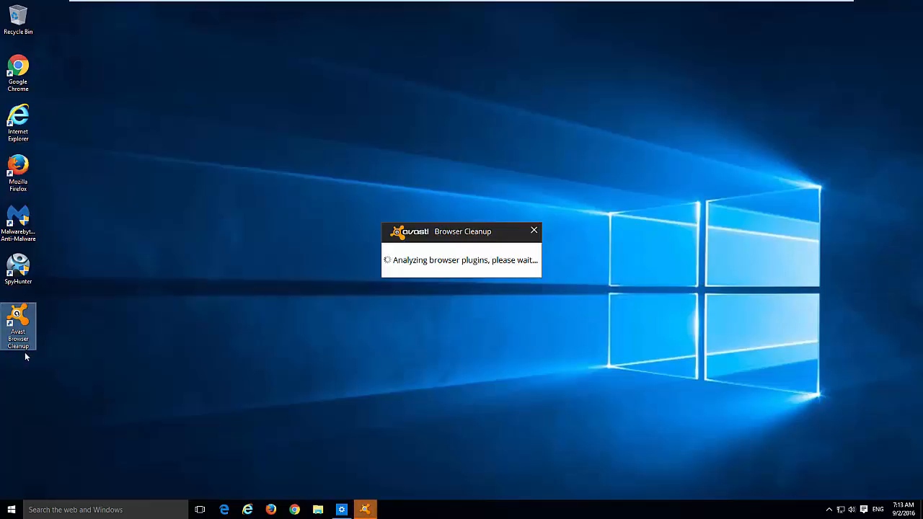
mouse_move(512, 265)
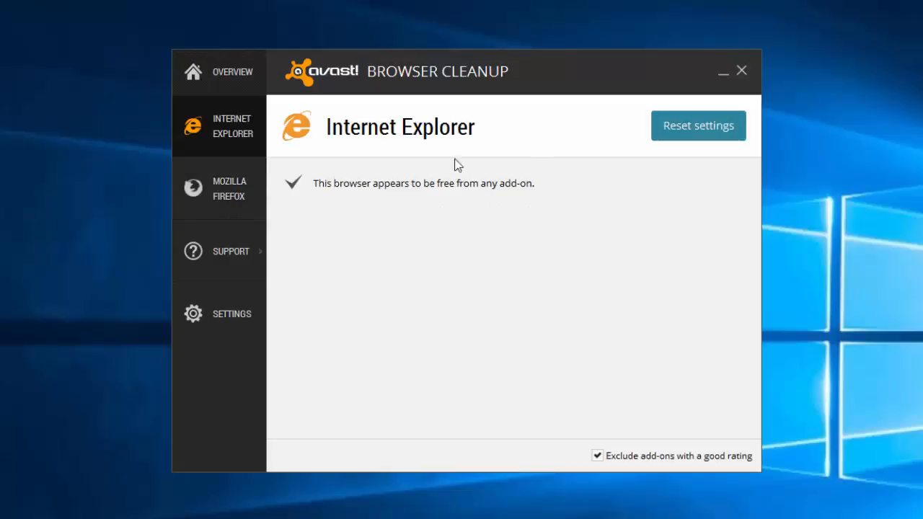
click(229, 188)
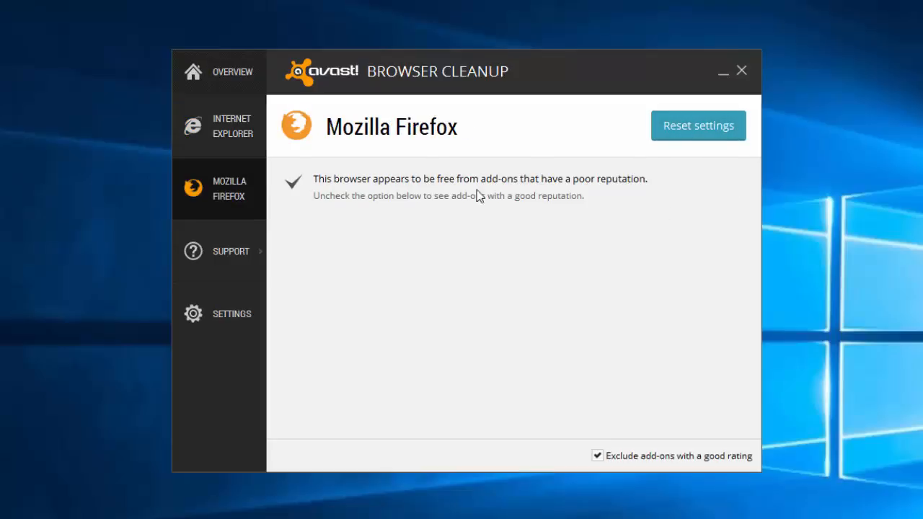
mouse_move(581, 152)
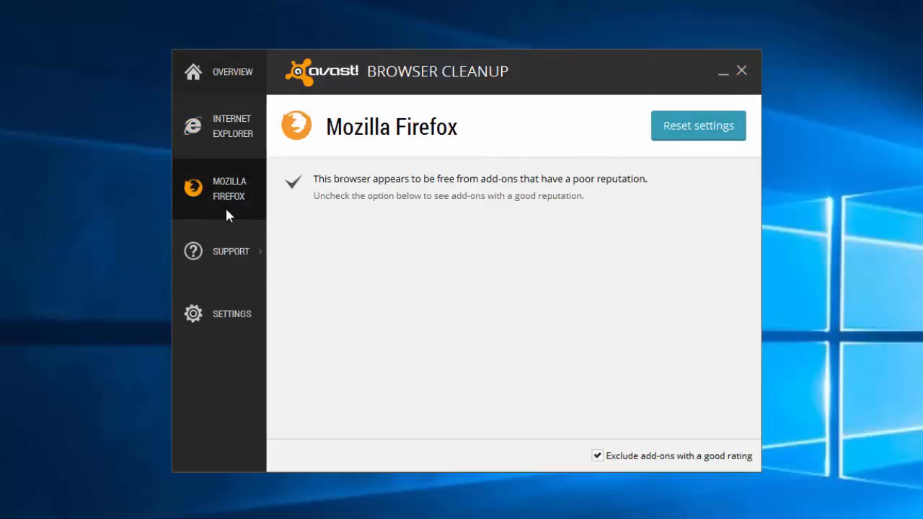
click(232, 126)
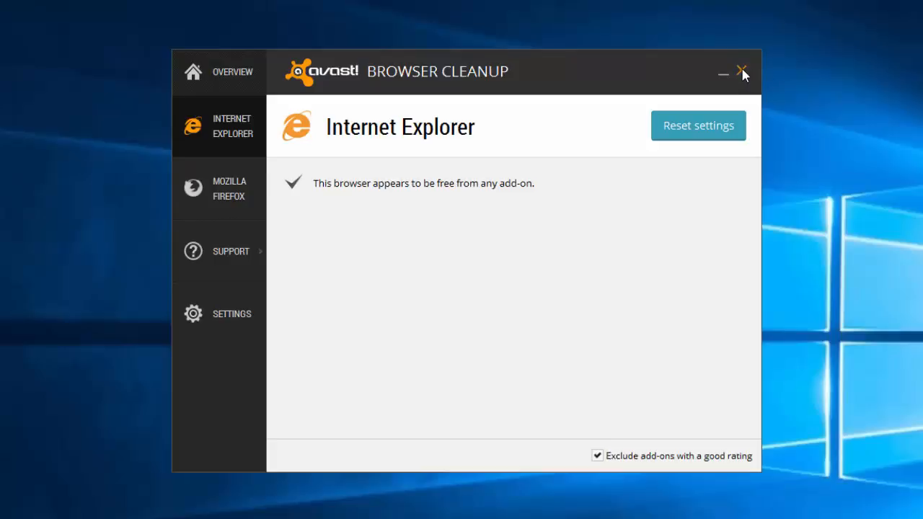
click(743, 74)
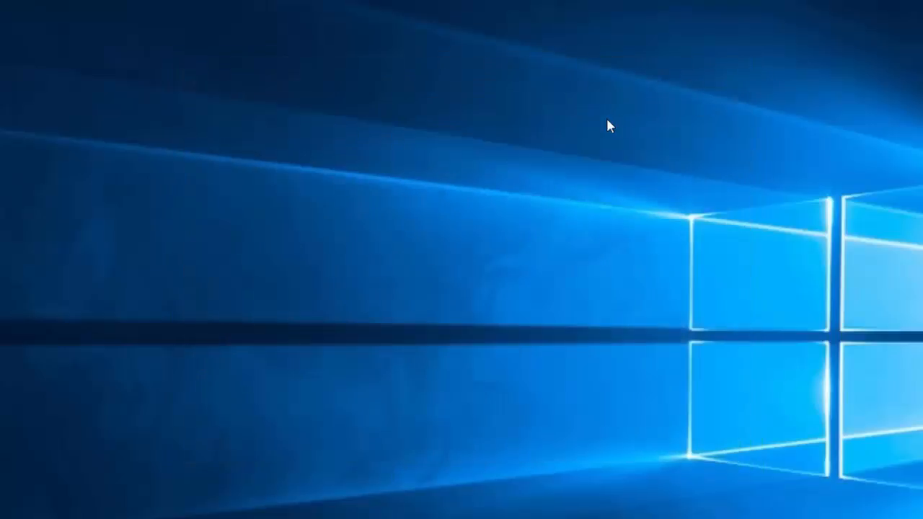